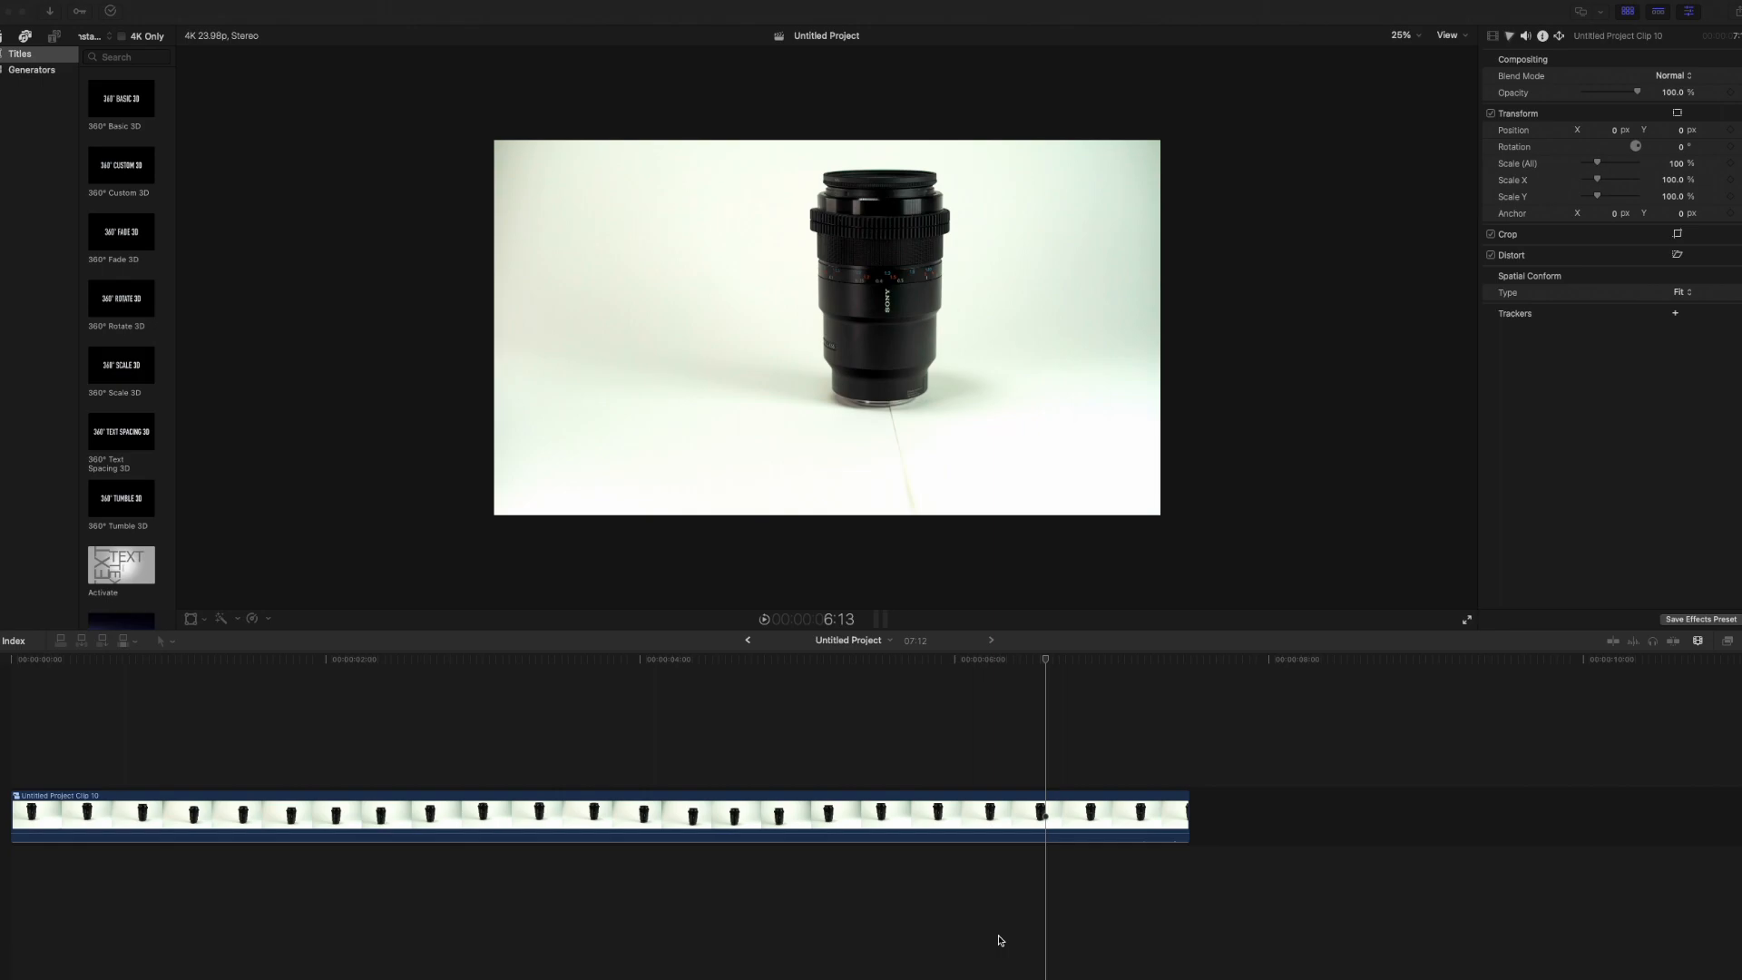
{"action": "mouse_move", "coordinate": [1002, 940]}
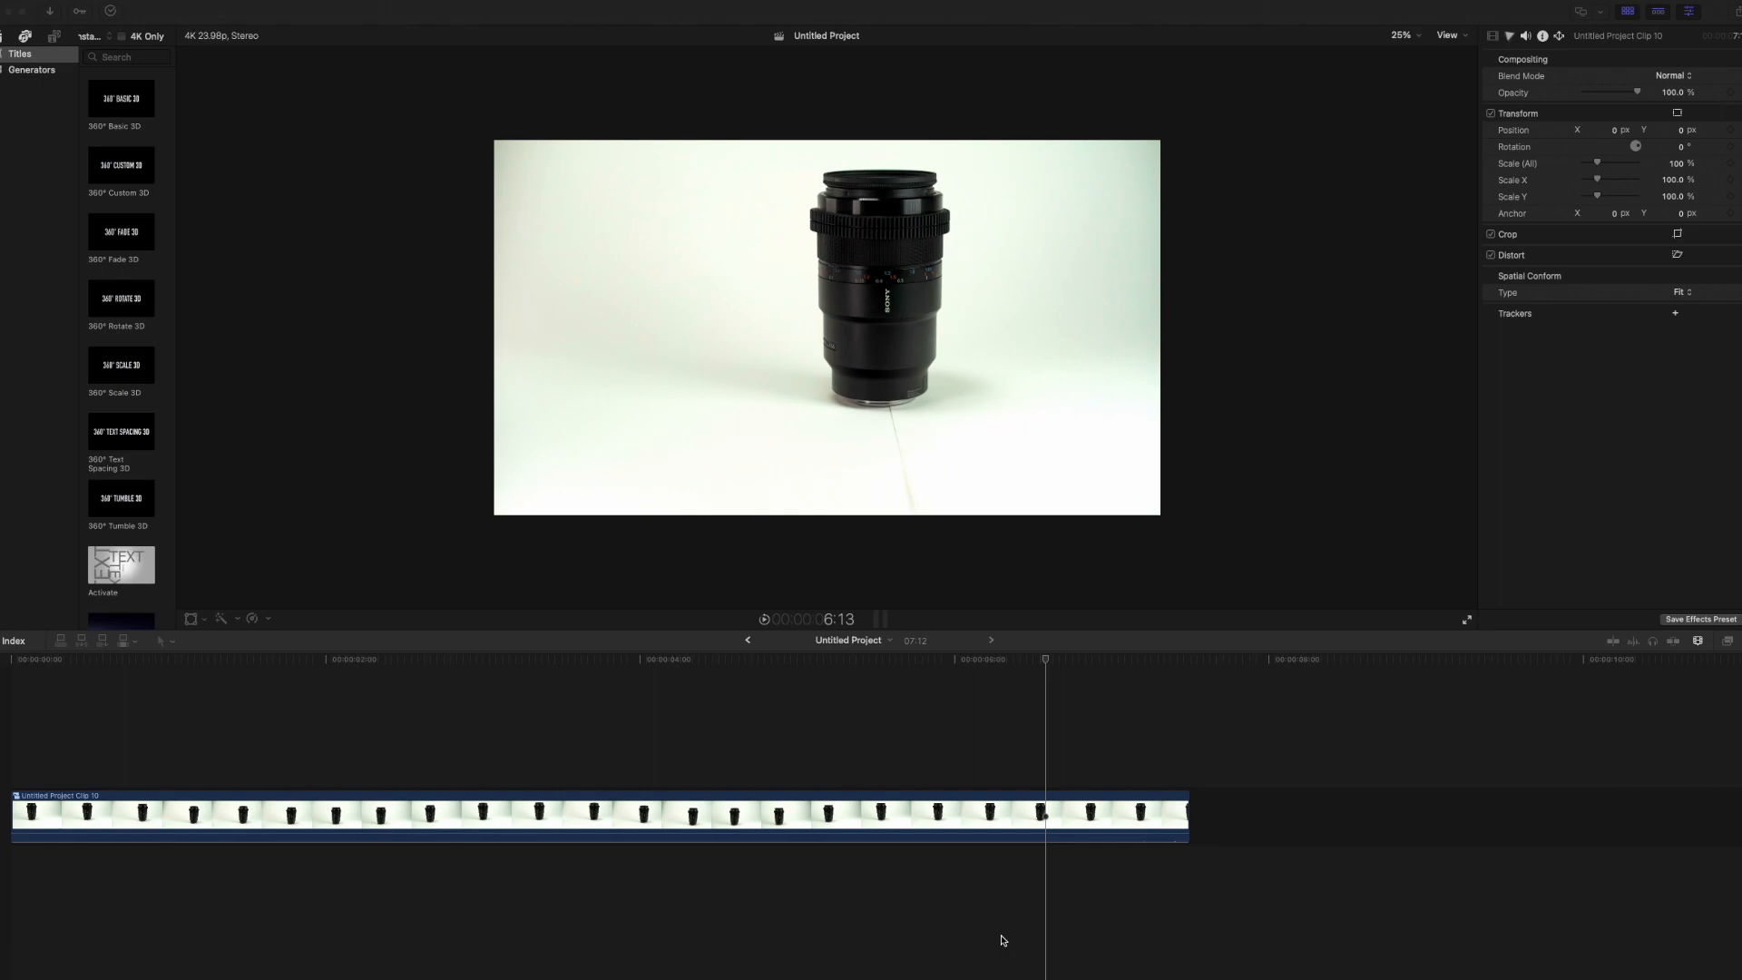
{"action": "mouse_move", "coordinate": [1012, 933]}
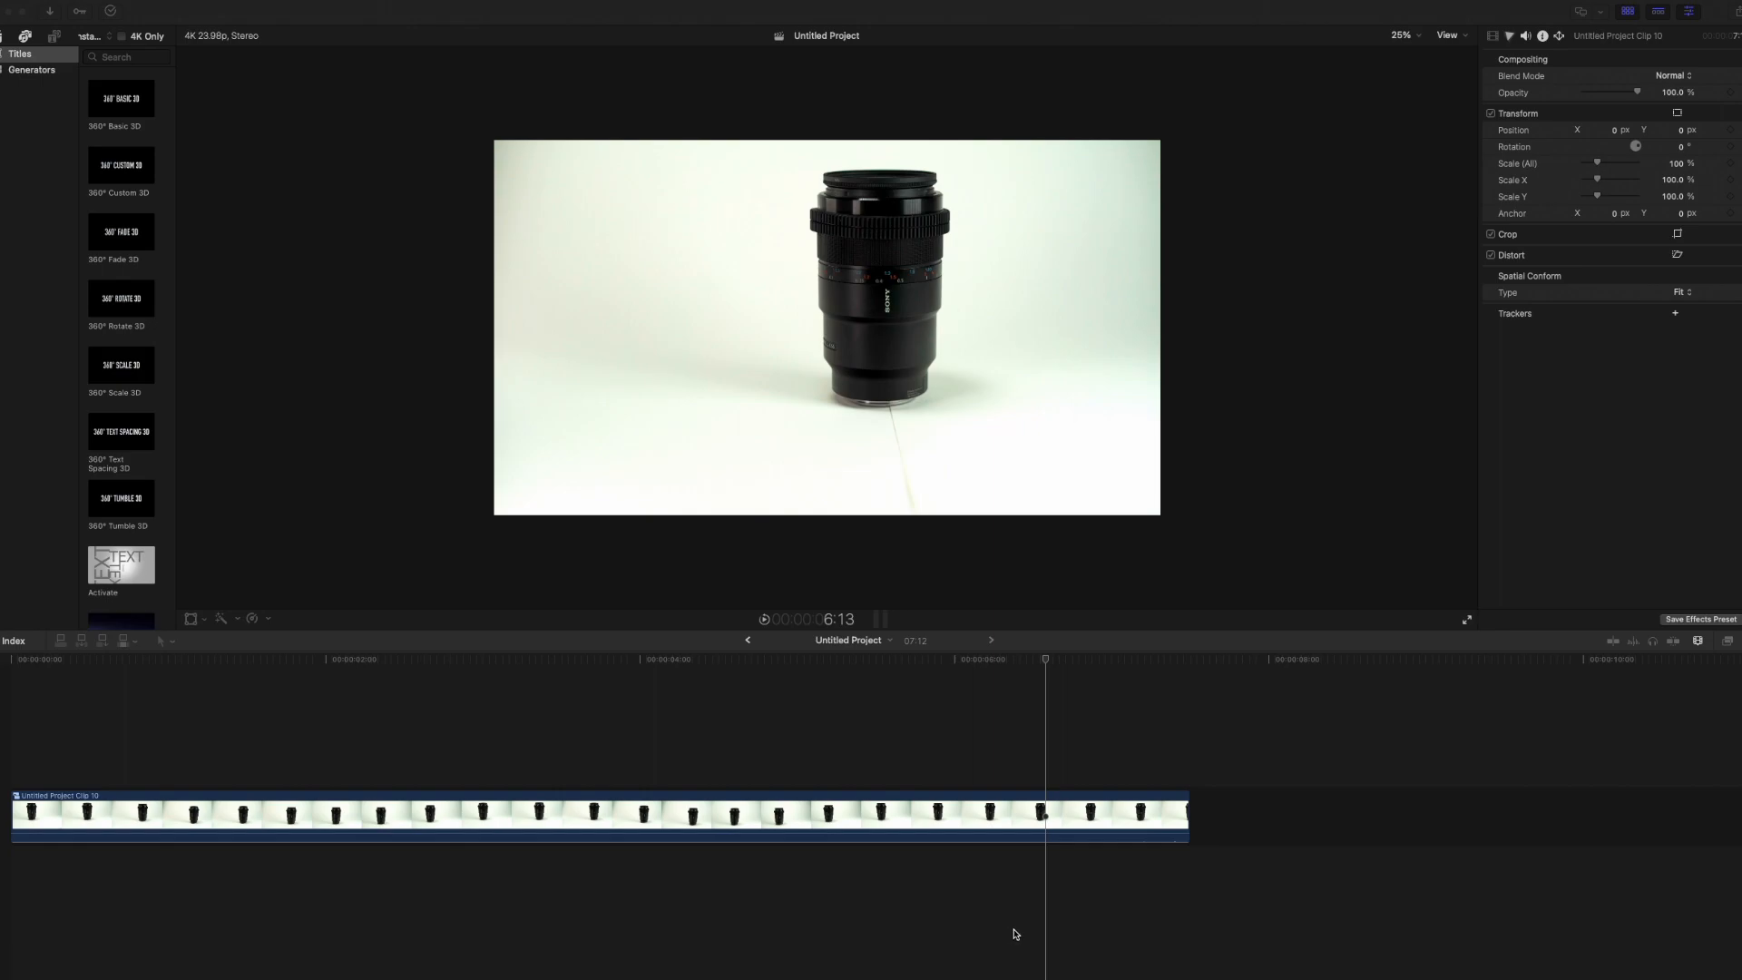
{"action": "mouse_move", "coordinate": [1547, 200]}
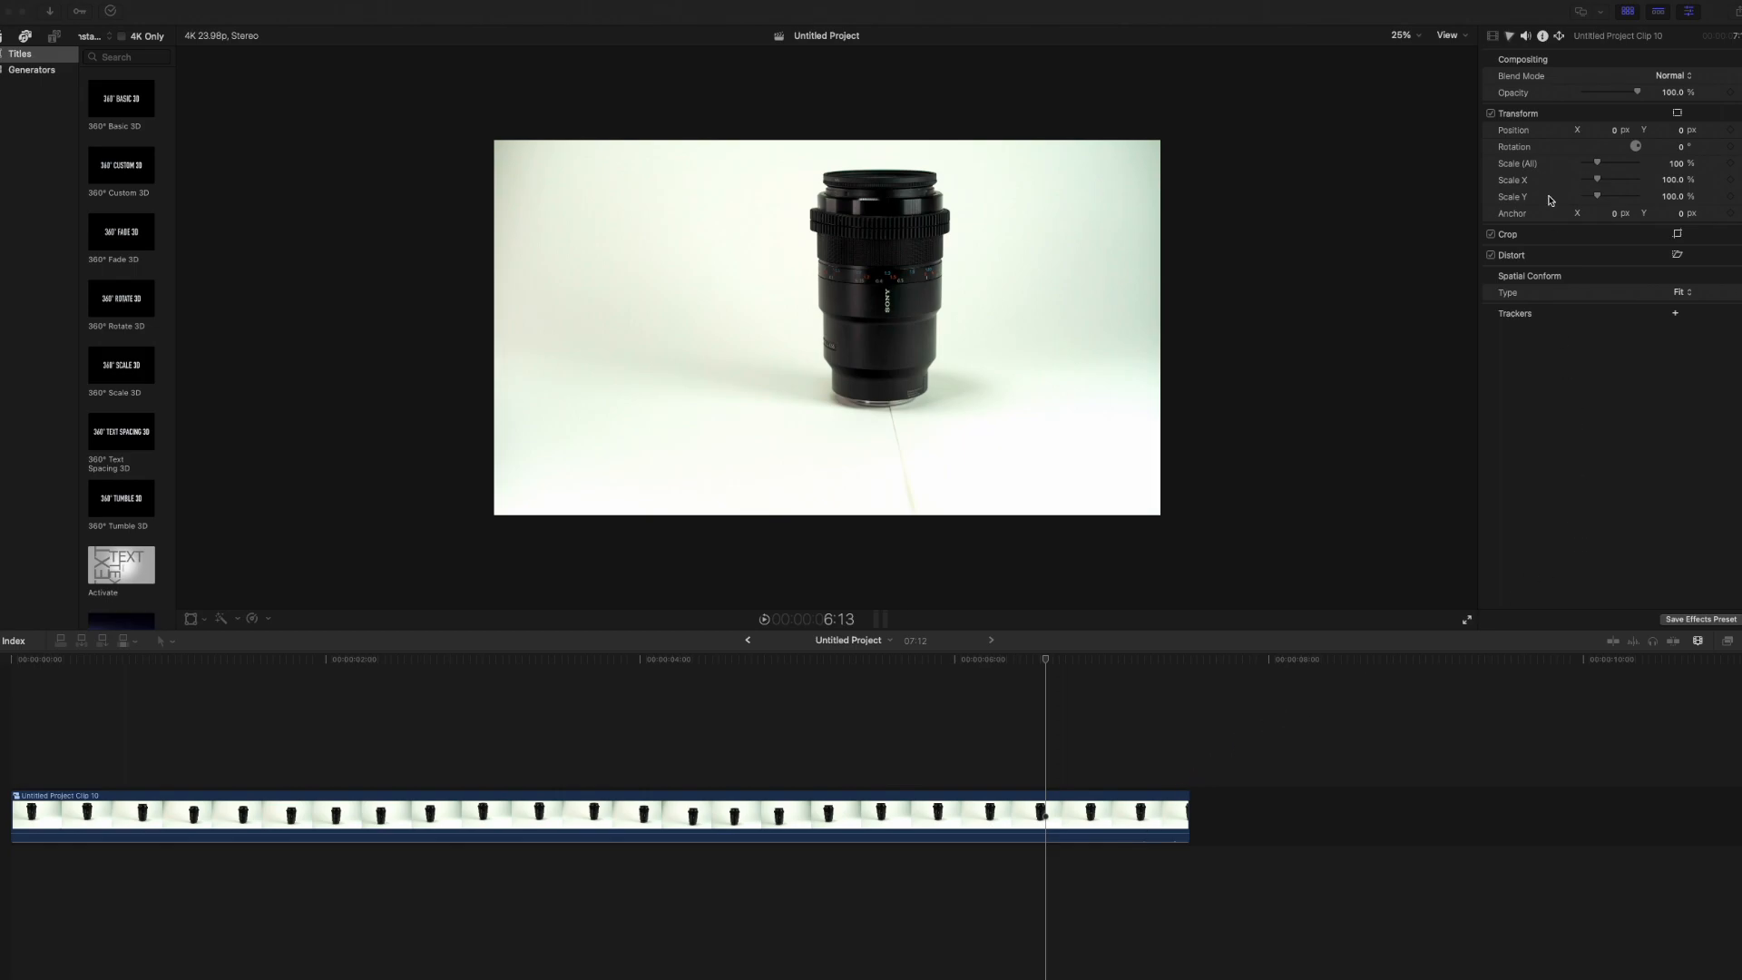
Step: Add an object tracker fitted around the lens and analyse its movement through the clip
{"action": "left_click", "coordinate": [1677, 254]}
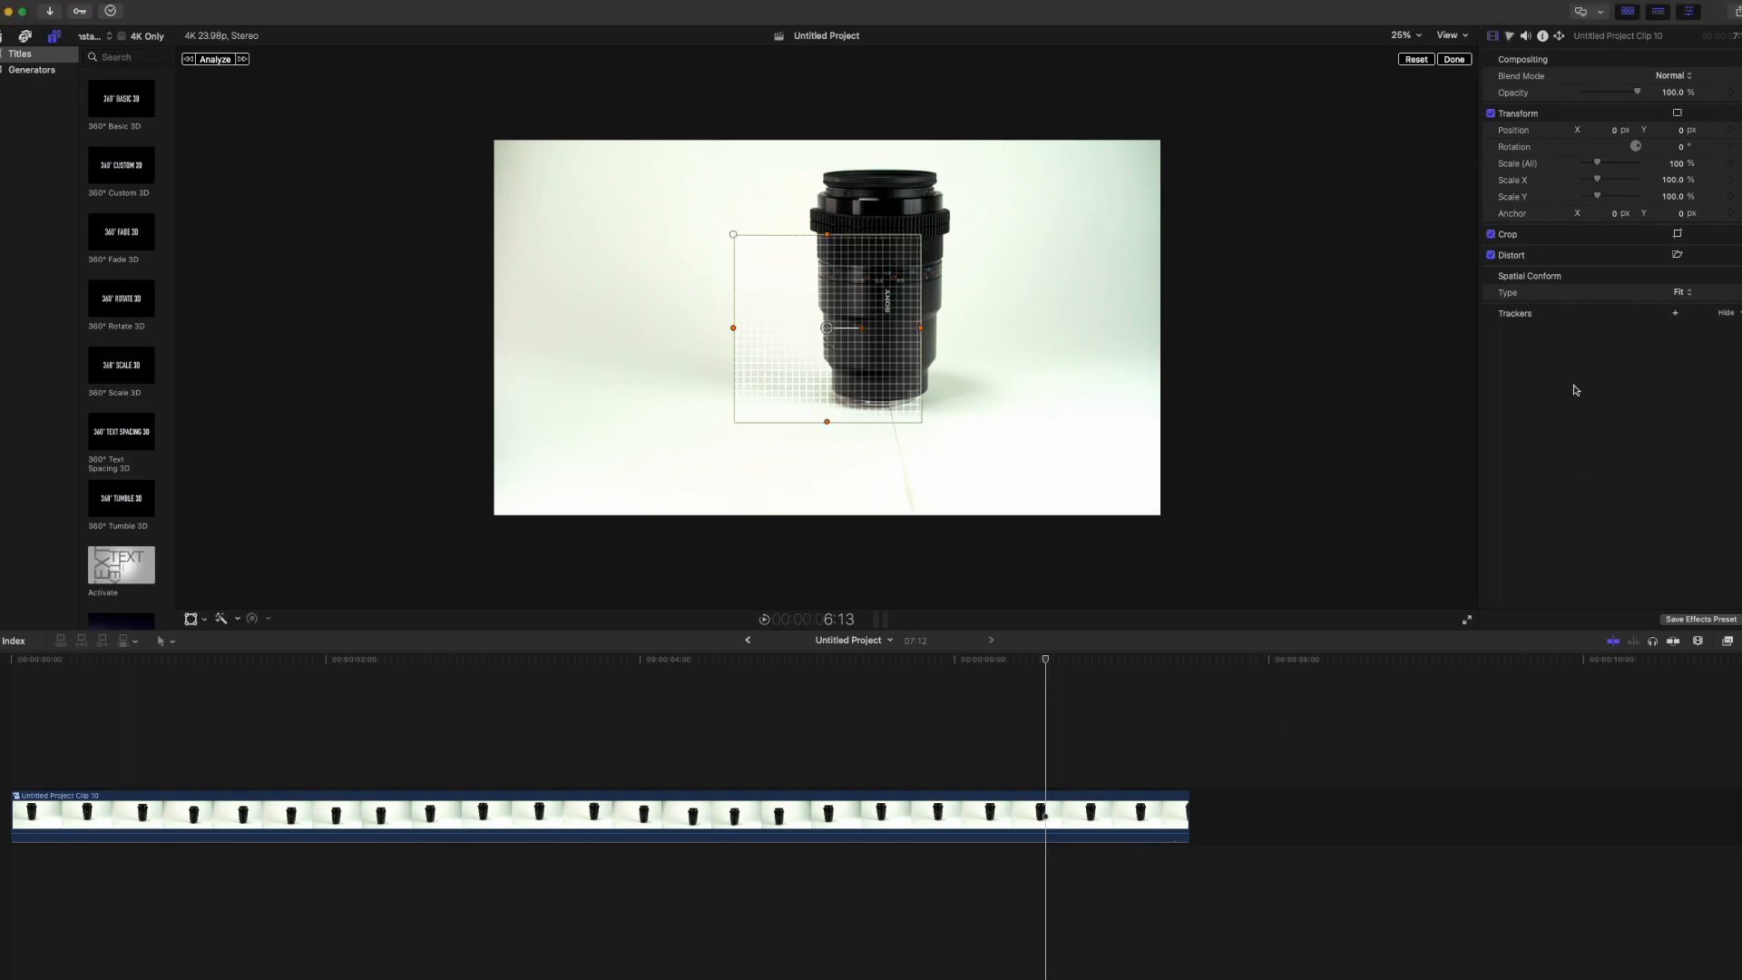
{"action": "left_click", "coordinate": [1675, 314]}
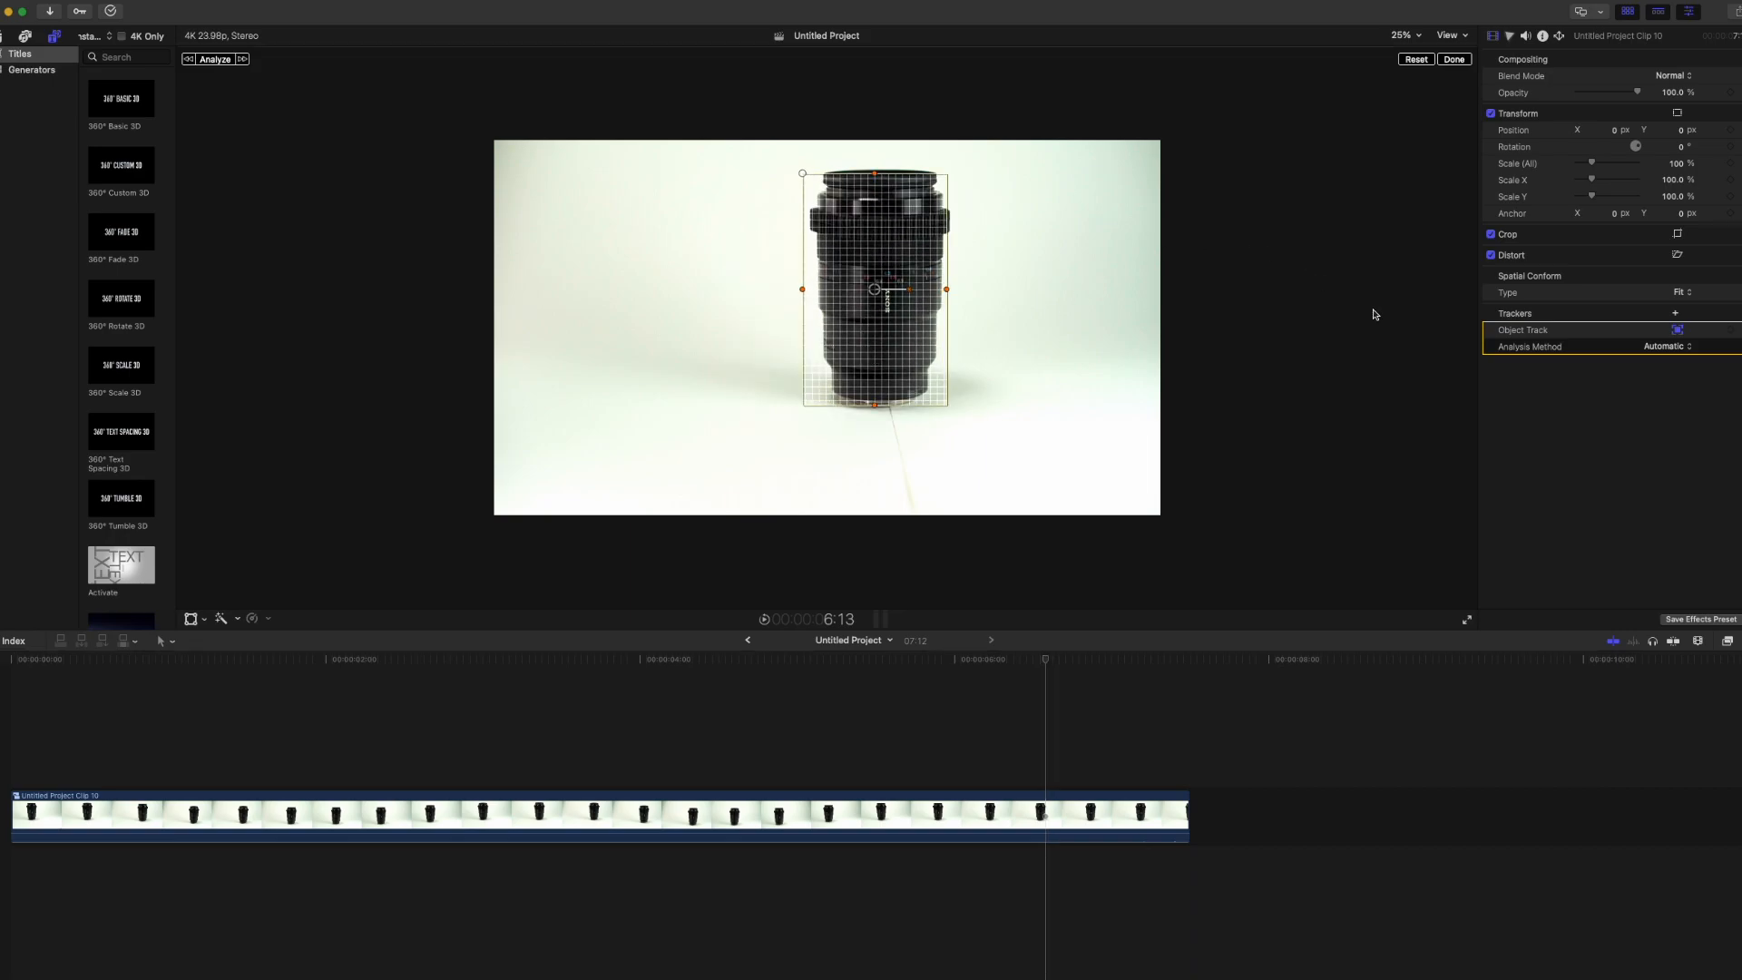
{"action": "left_click", "coordinate": [214, 58]}
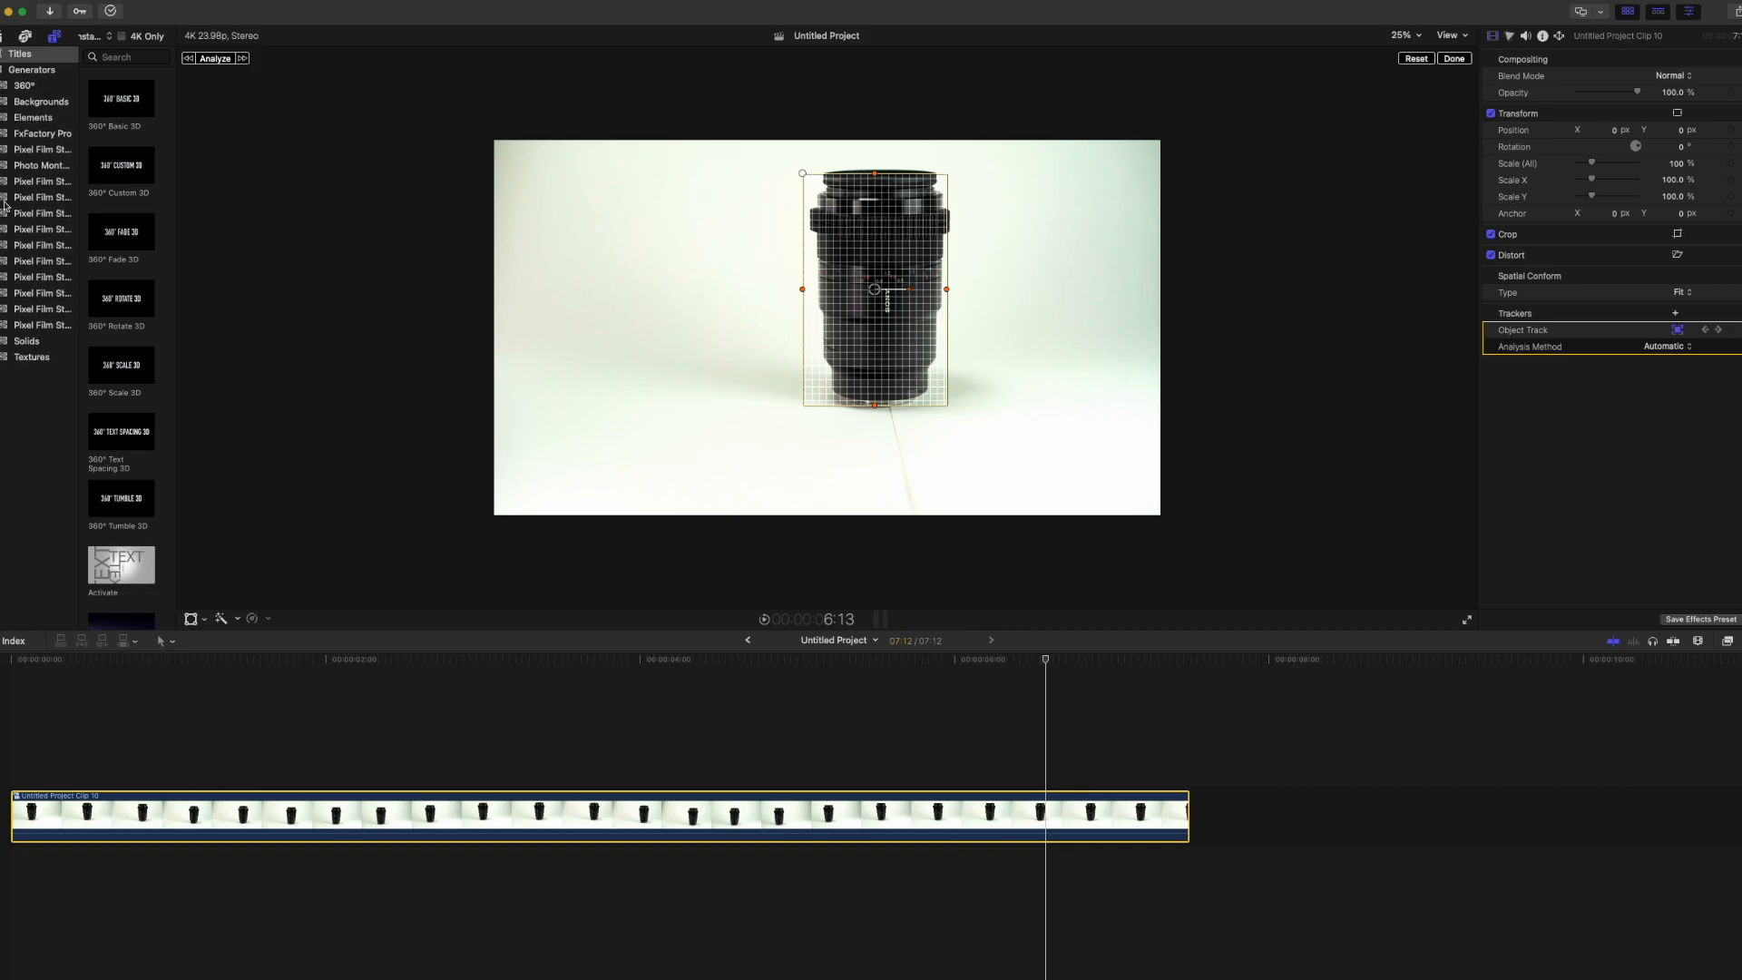
Step: Place the green Solids generator above the lens clip so it fills the frame
{"action": "left_click", "coordinate": [26, 341]}
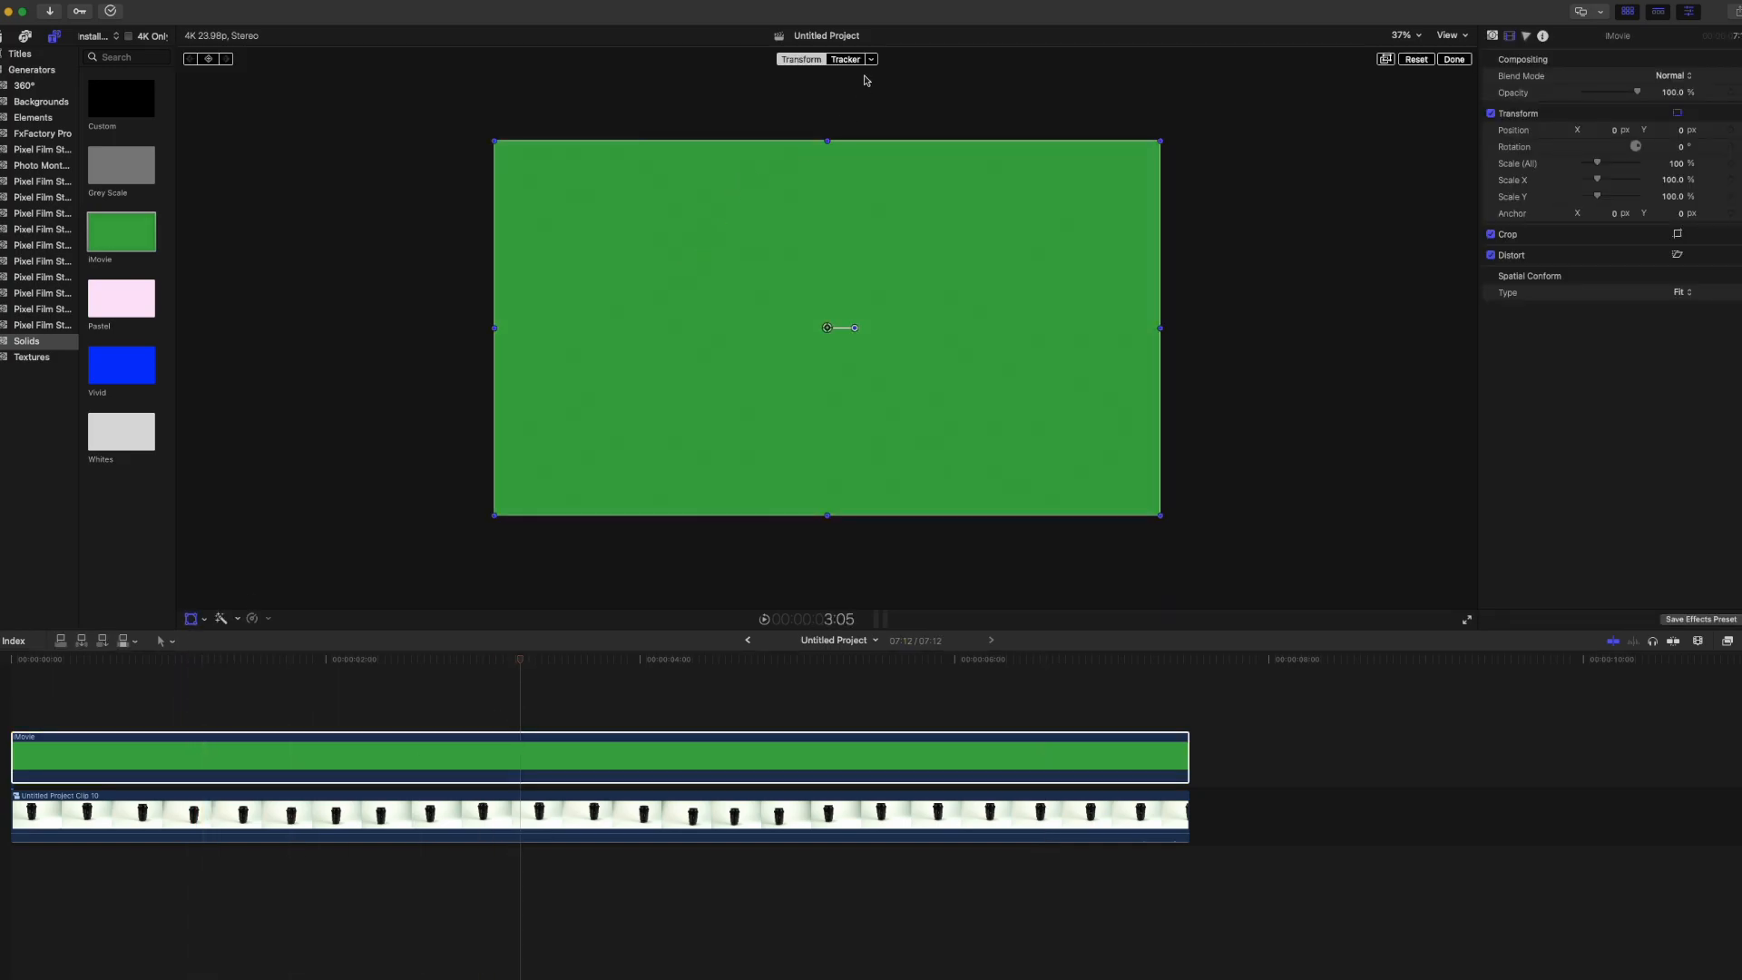
Step: Link the green solid to the lens Object Track and scale it to 400 percent
{"action": "left_click", "coordinate": [871, 58]}
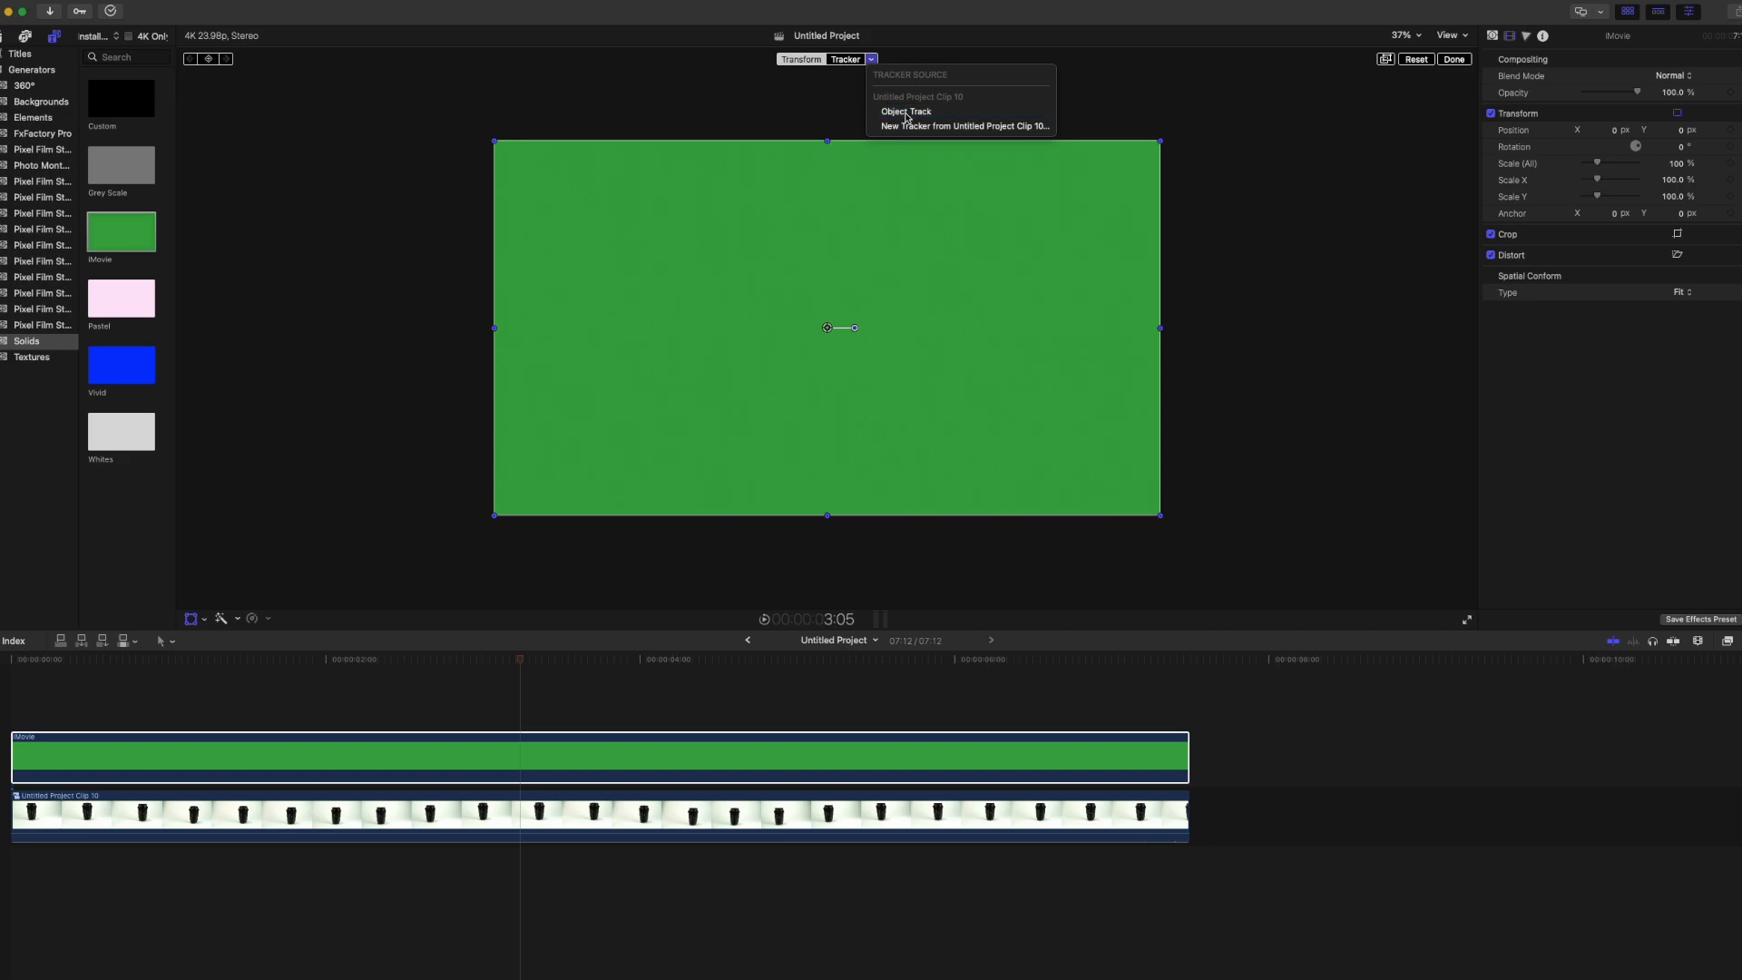
{"action": "left_click", "coordinate": [906, 111]}
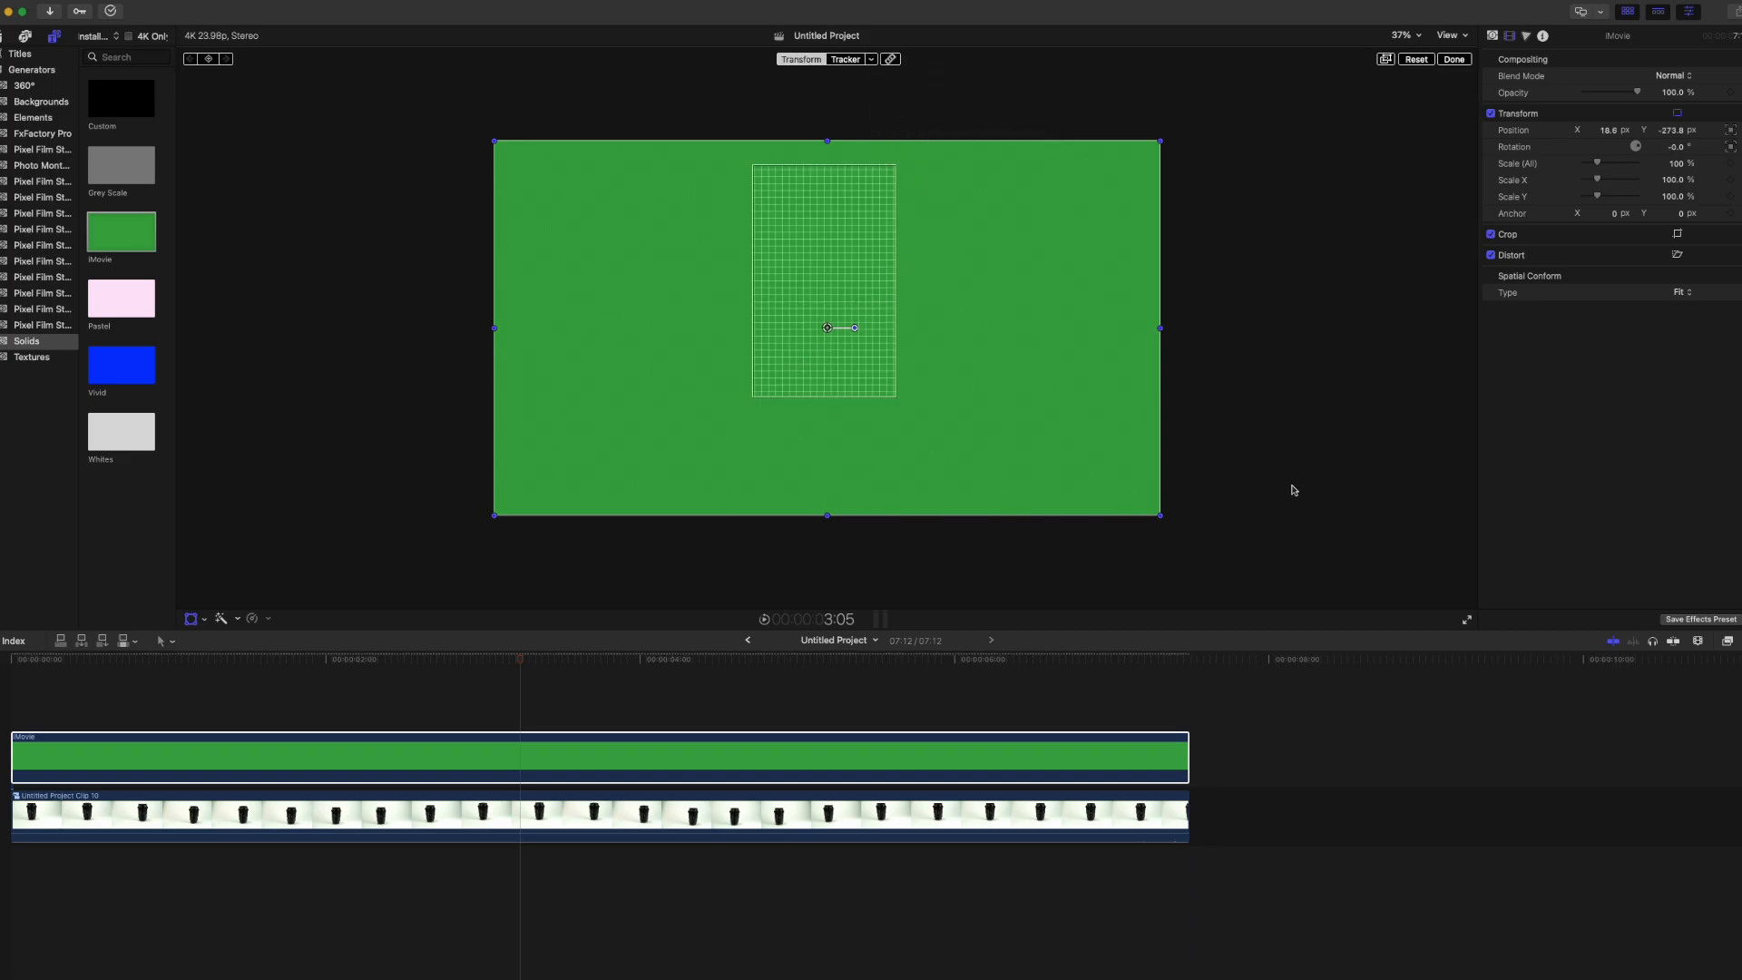
{"action": "left_click_drag", "start_coordinate": [1597, 163], "coordinate": [1638, 163]}
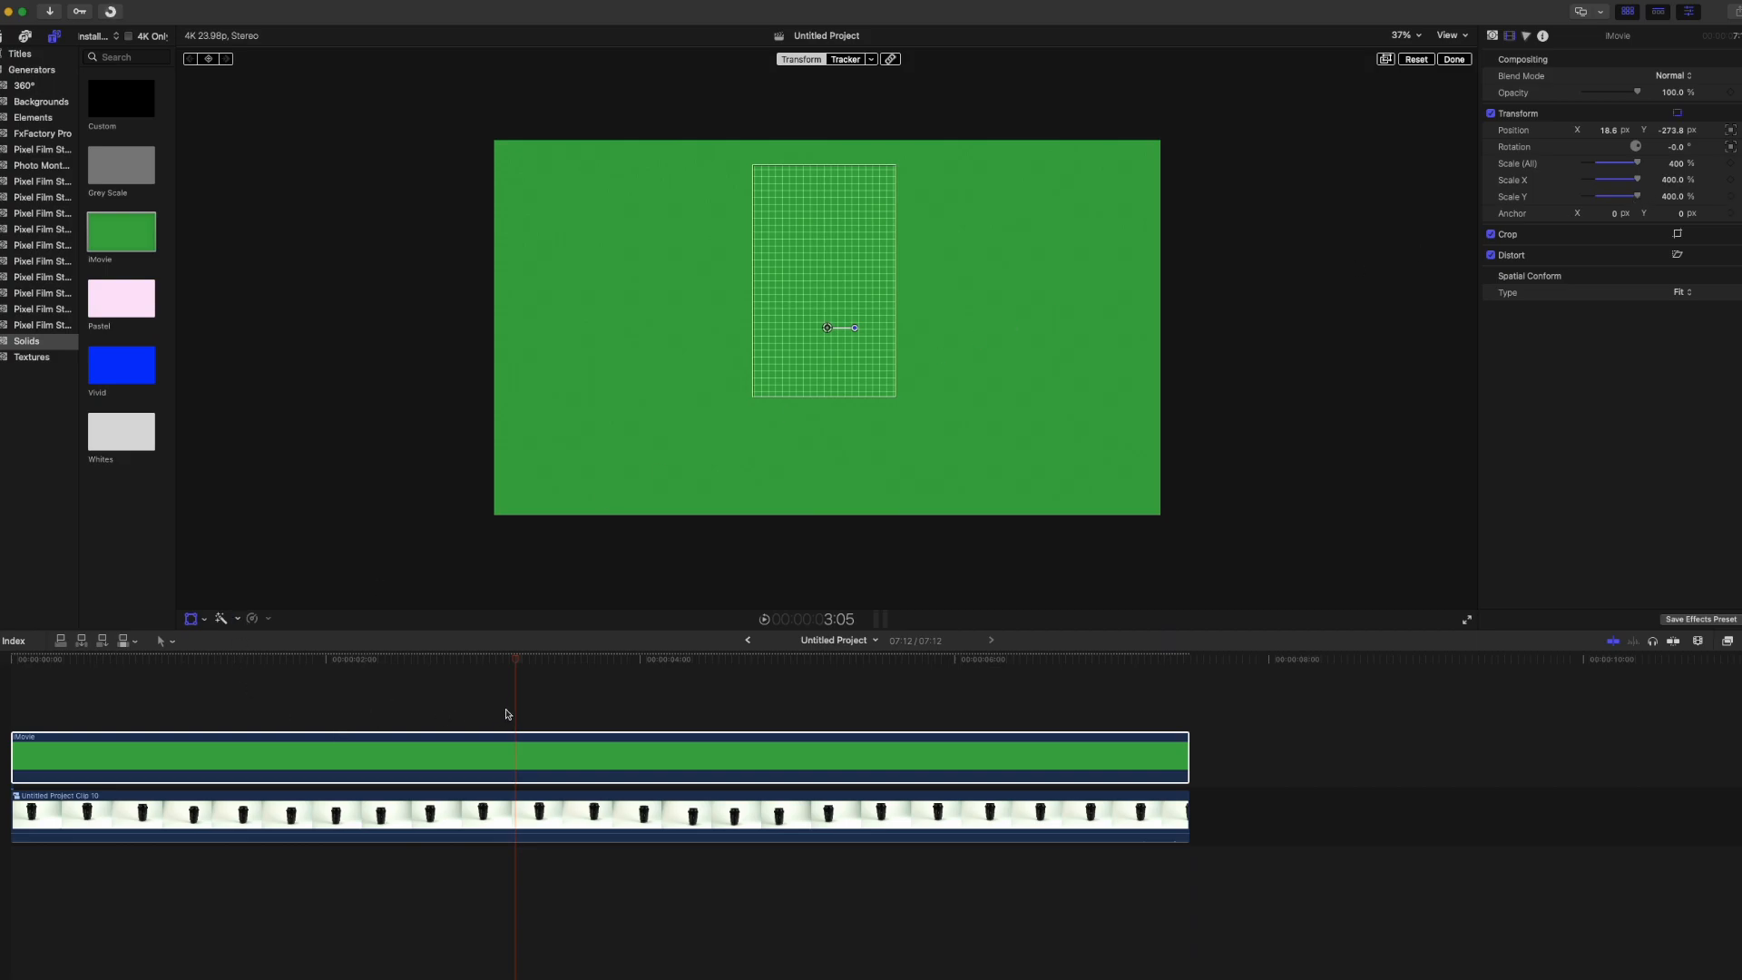
{"action": "mouse_move", "coordinate": [552, 704]}
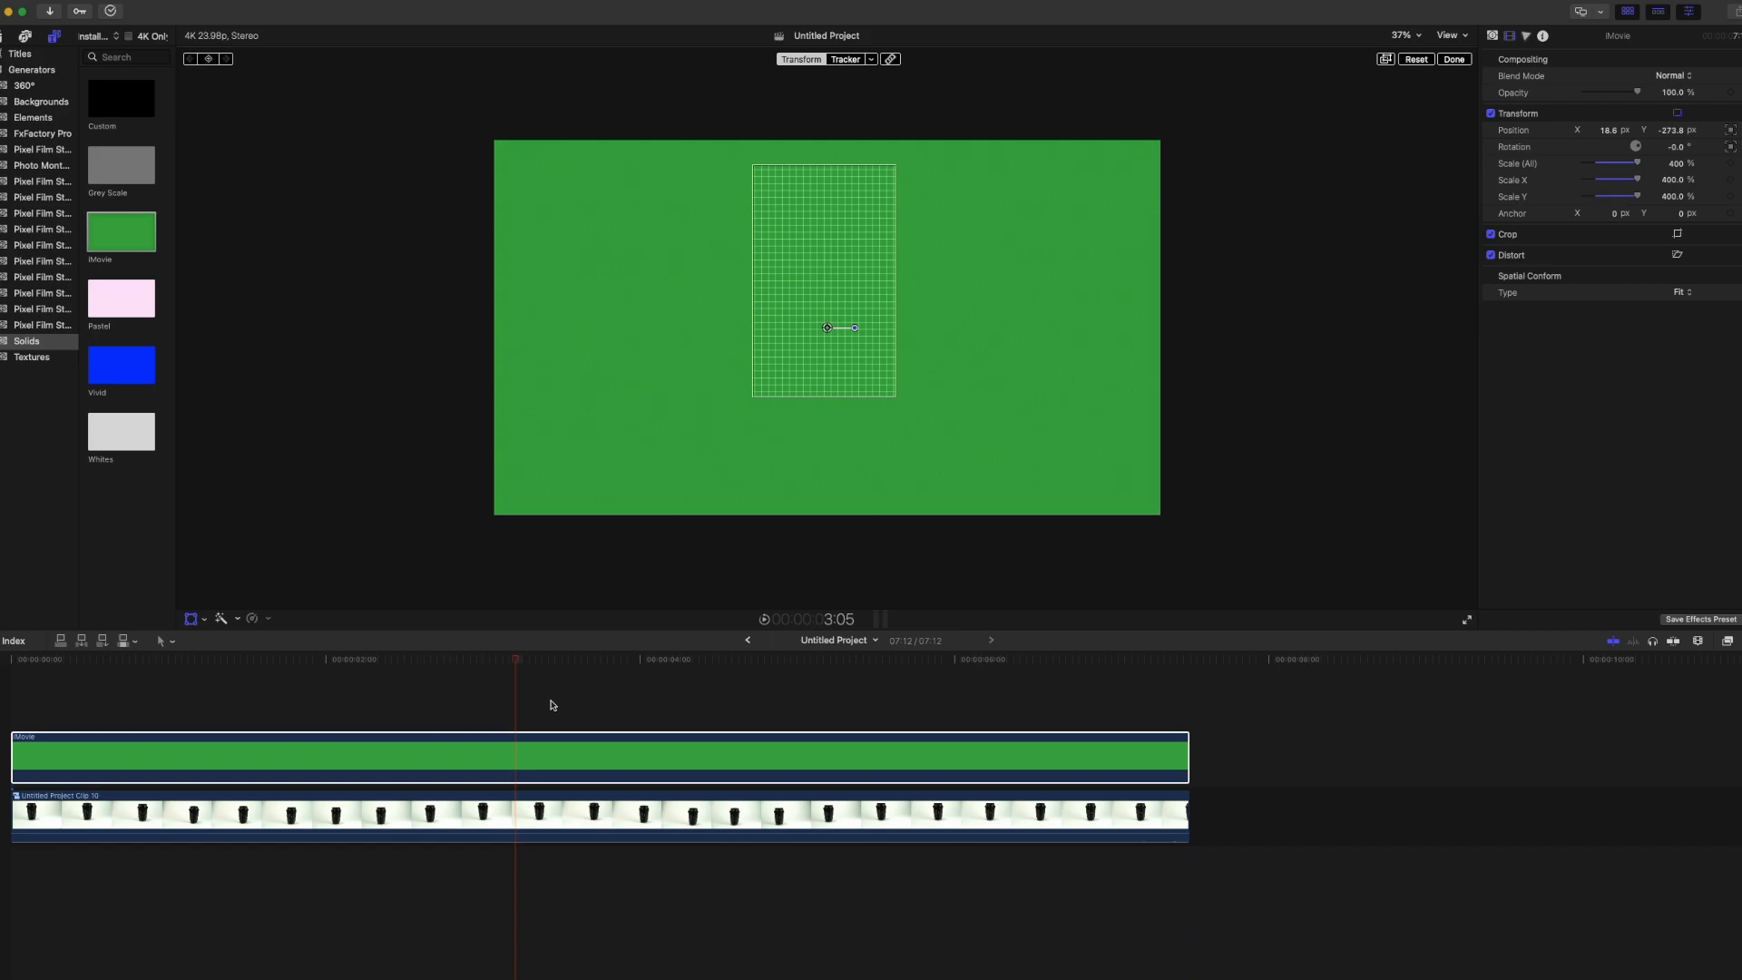
{"action": "mouse_move", "coordinate": [513, 720]}
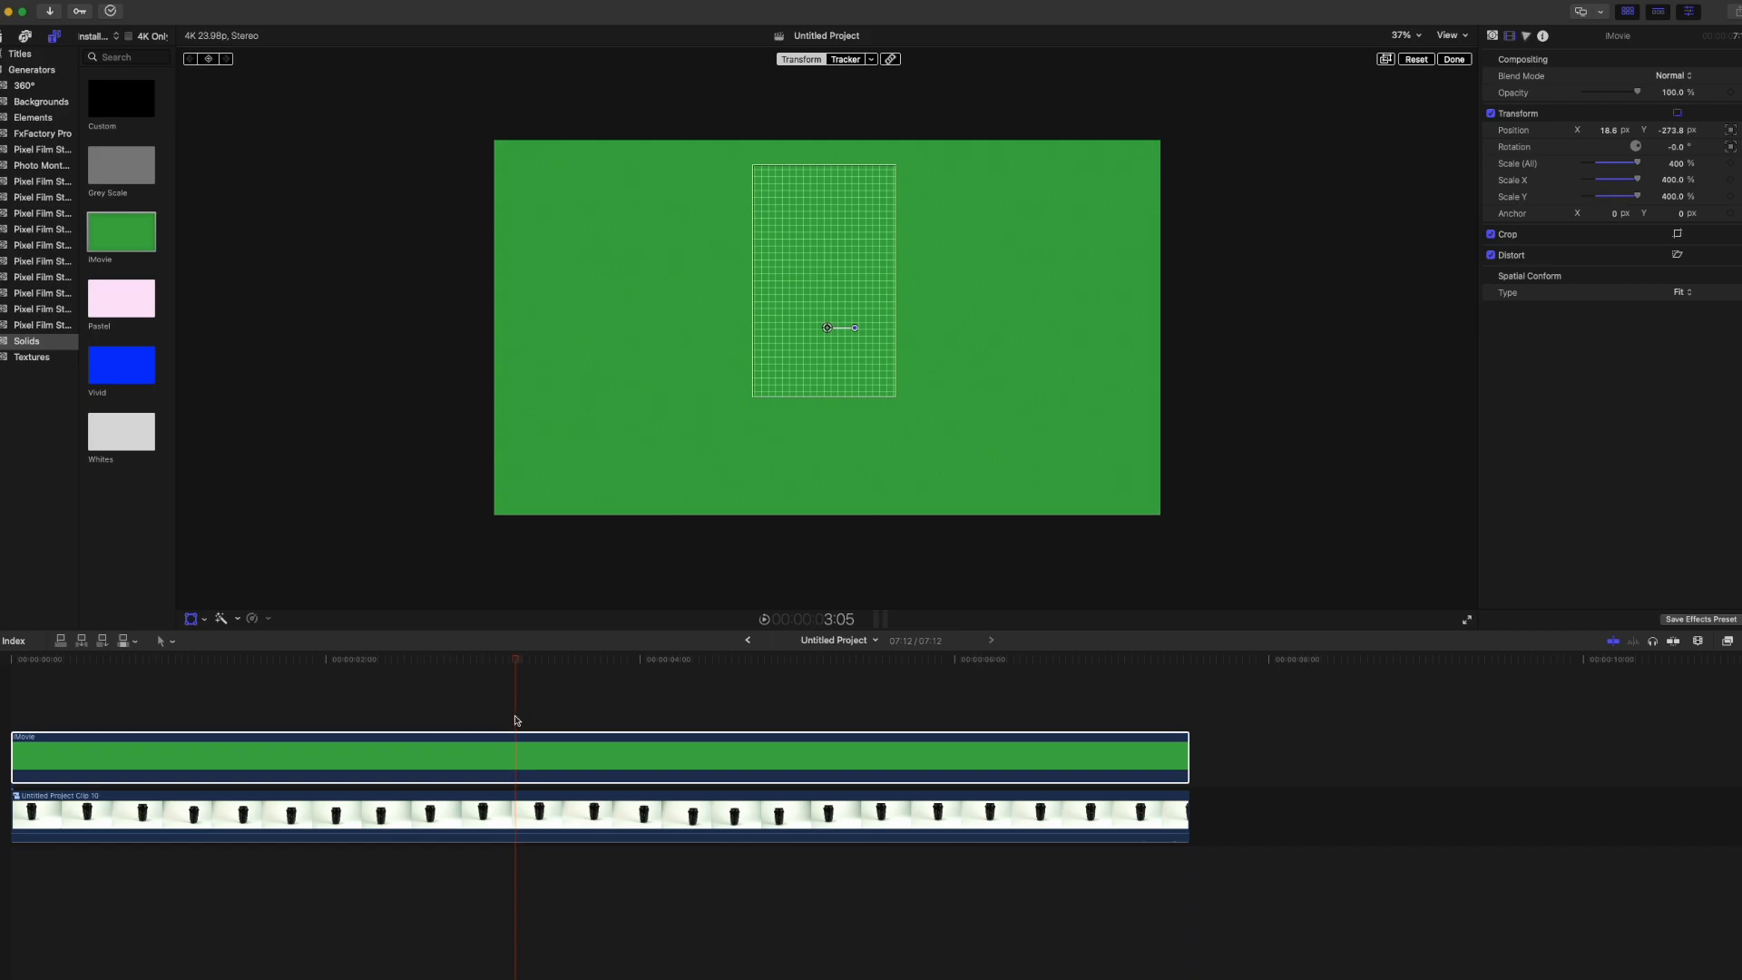
Step: Apply a Draw Mask to the solid and shape its four points to the lens outline
{"action": "left_click", "coordinate": [1698, 641]}
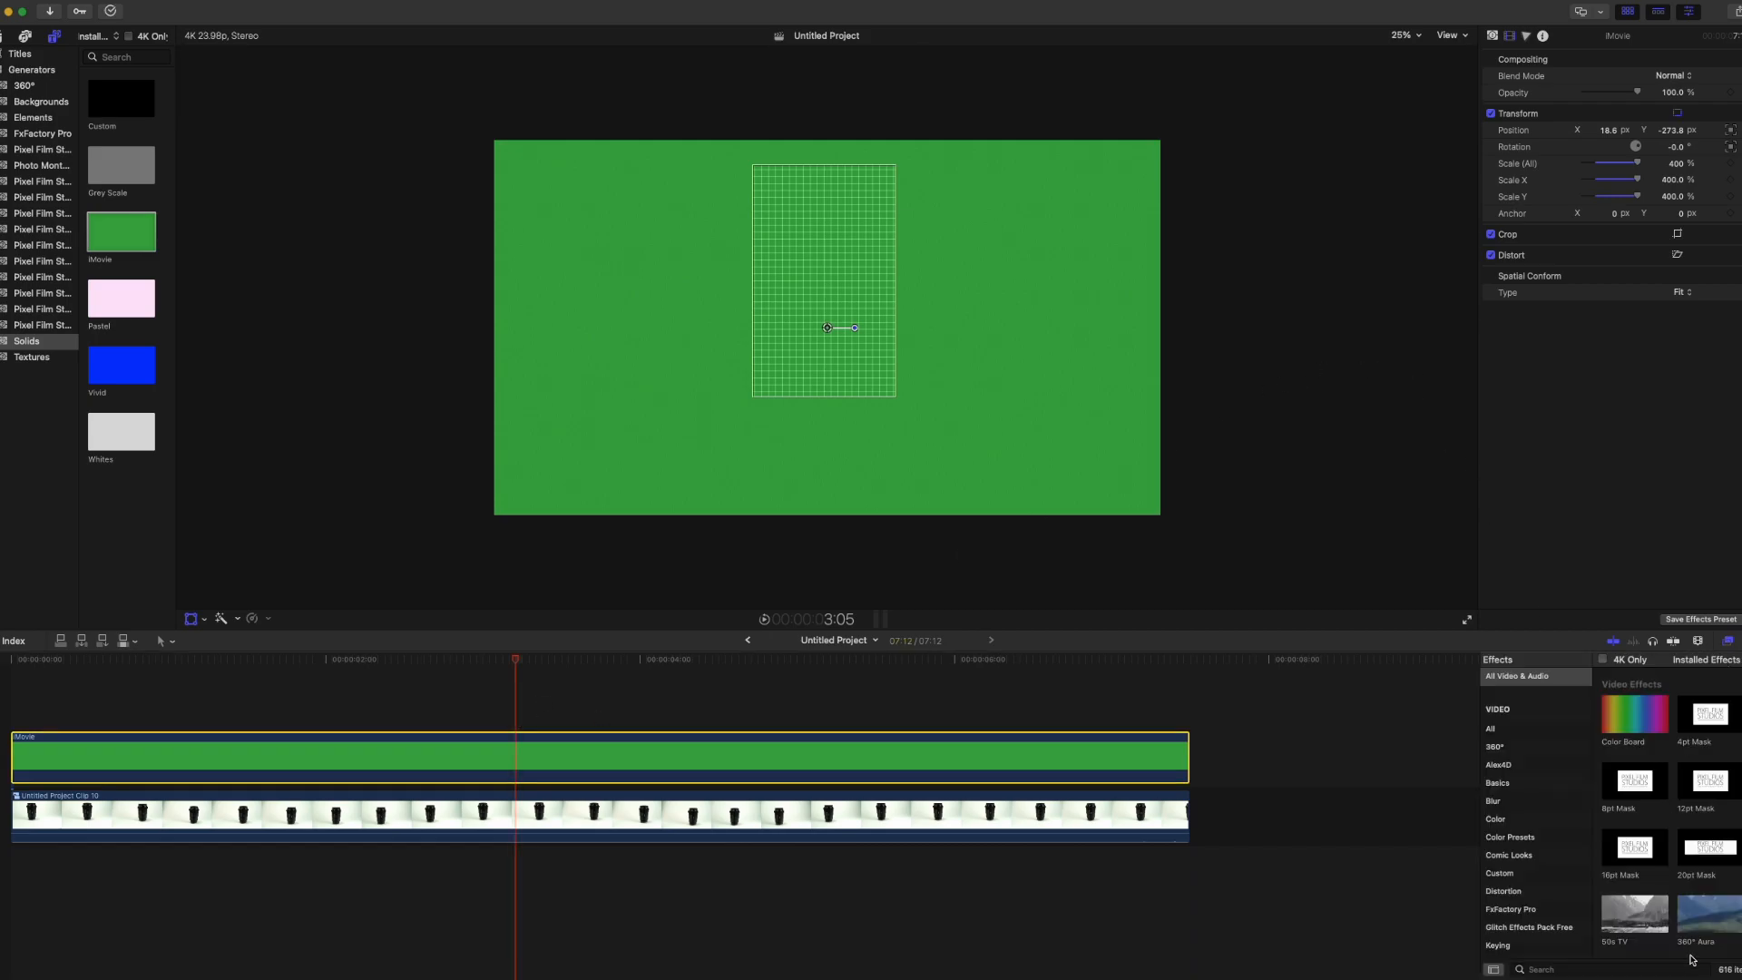
{"action": "type", "text": "mask"}
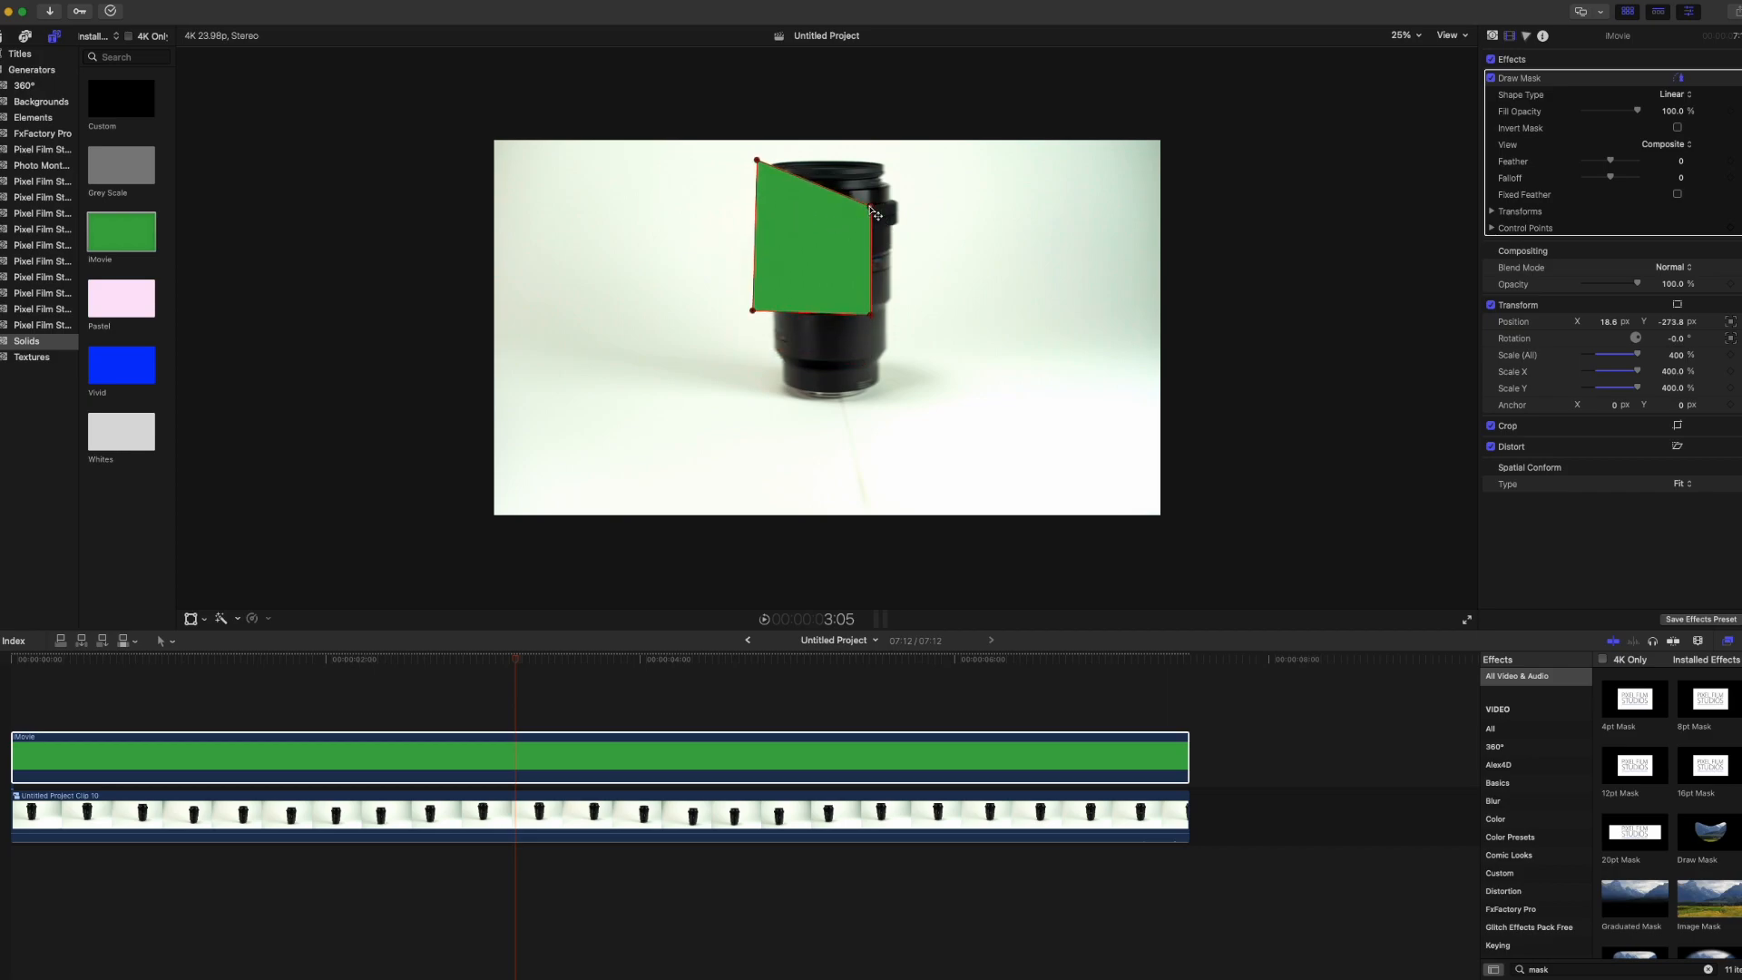
{"action": "left_click_drag", "start_coordinate": [900, 211], "coordinate": [889, 345]}
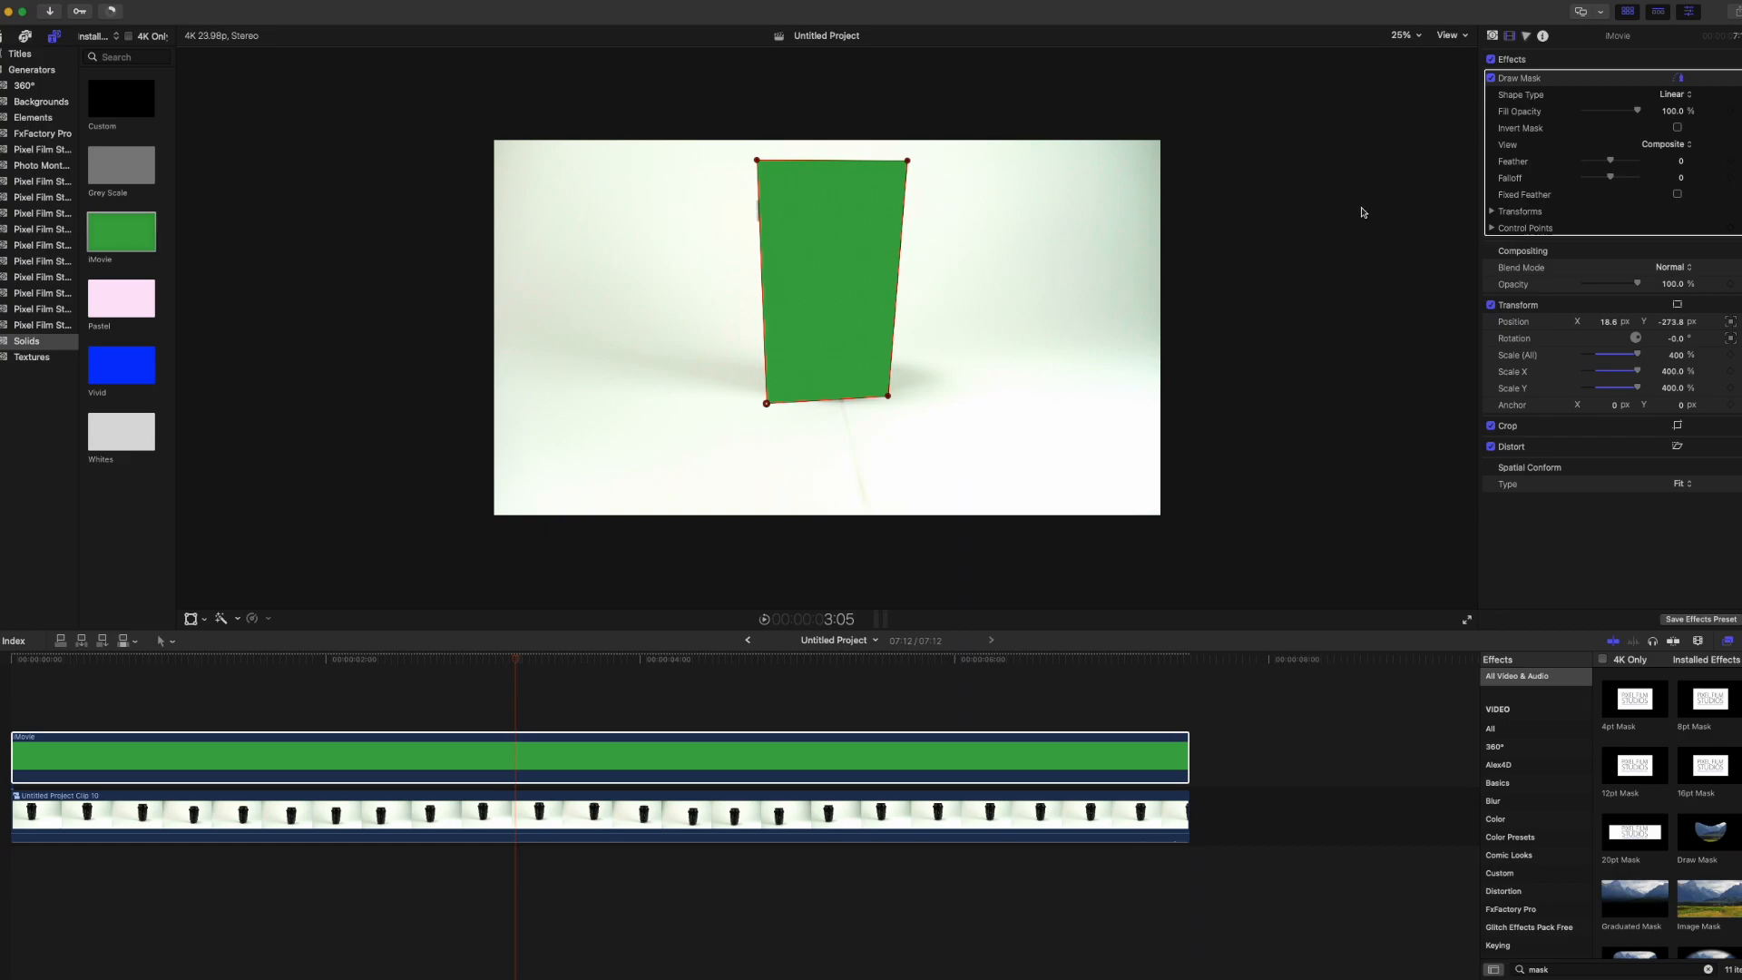
Step: Invert the mask so green surrounds the lens and verify it at another frame
{"action": "left_click", "coordinate": [1677, 127]}
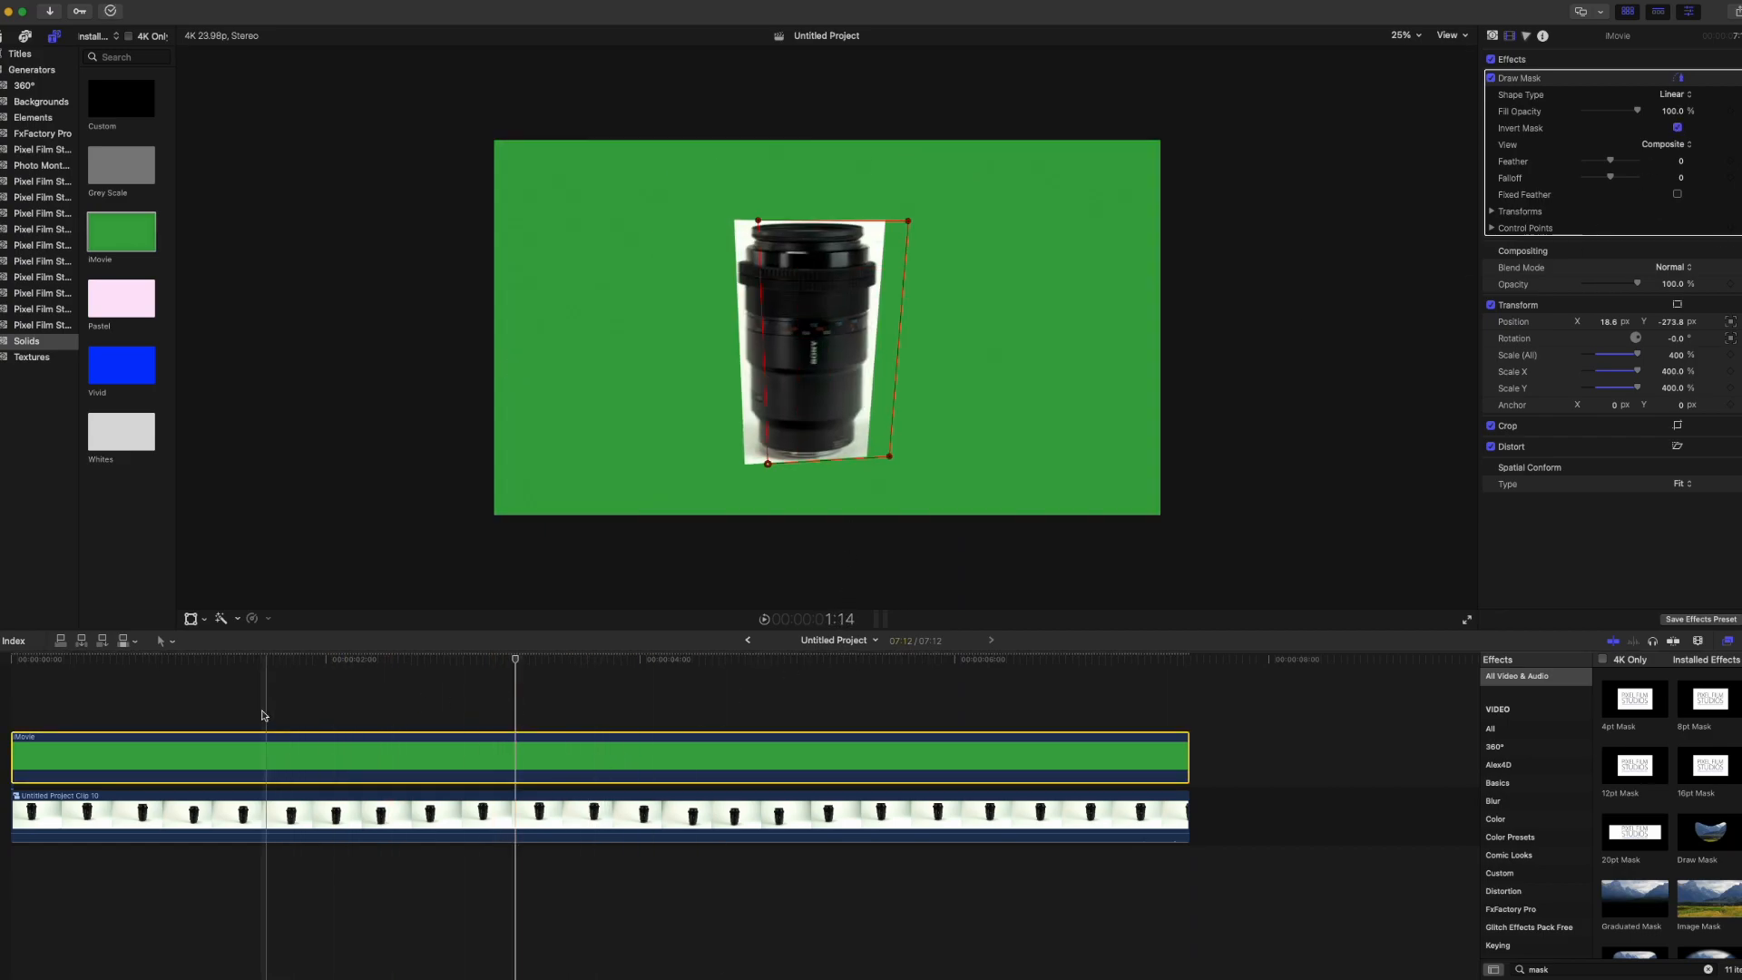
{"action": "left_click", "coordinate": [943, 760]}
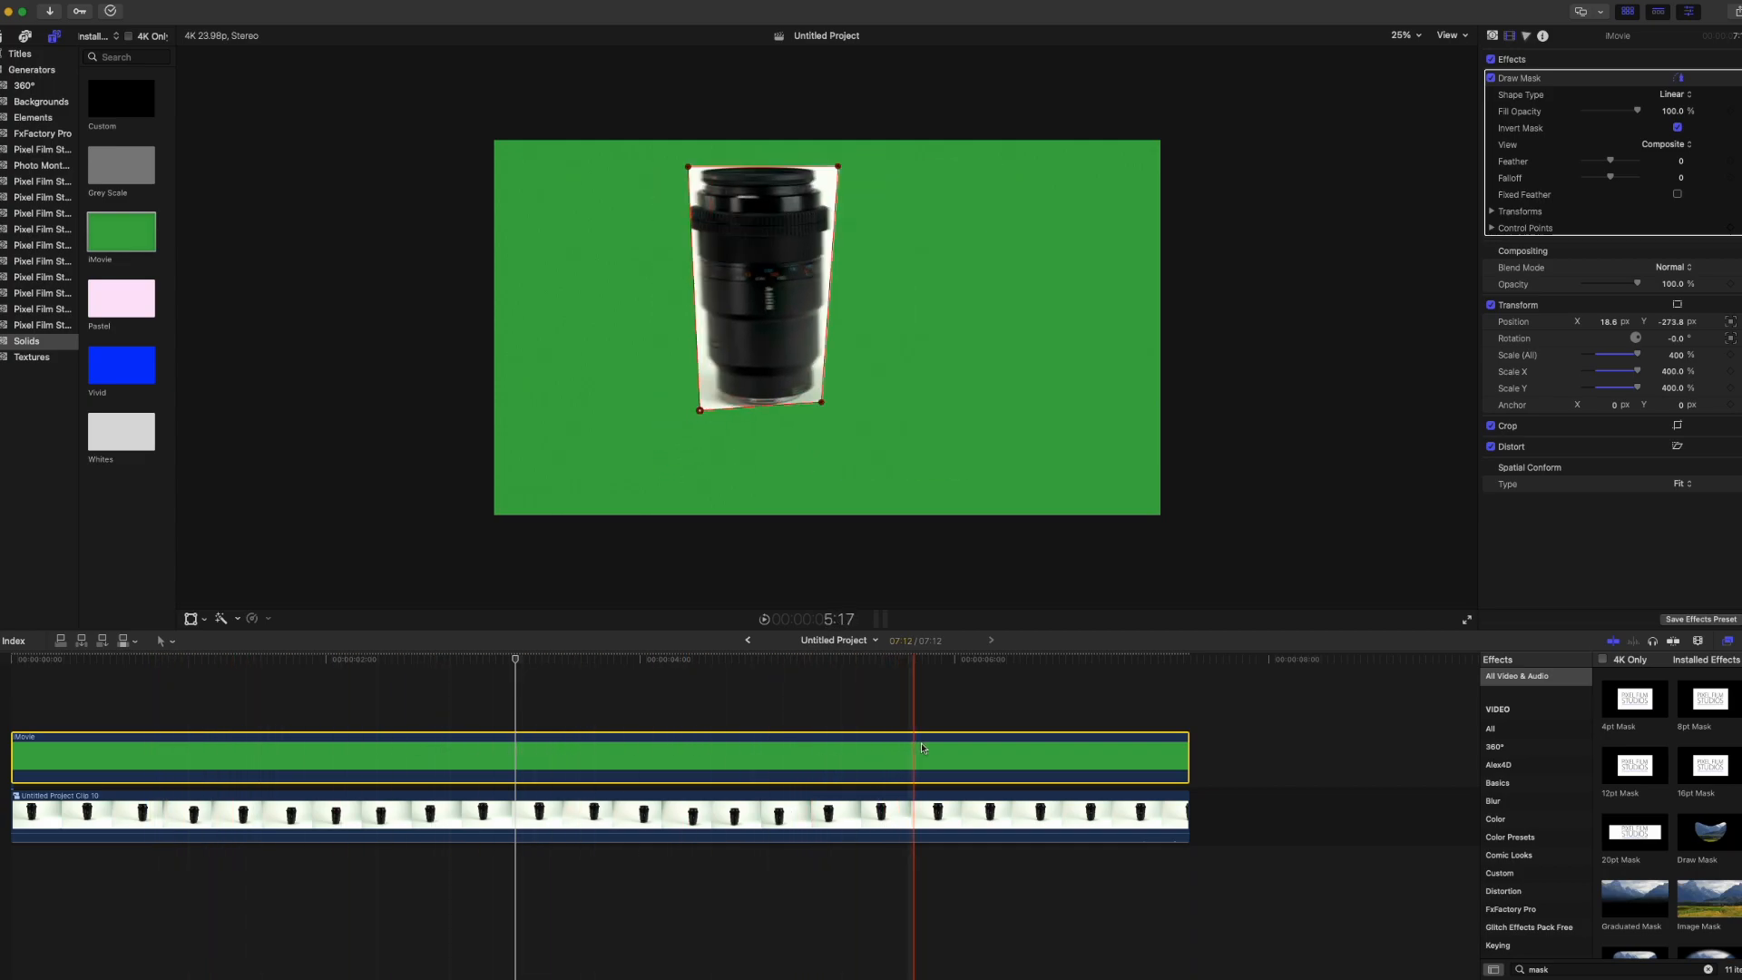
{"action": "left_click", "coordinate": [513, 659]}
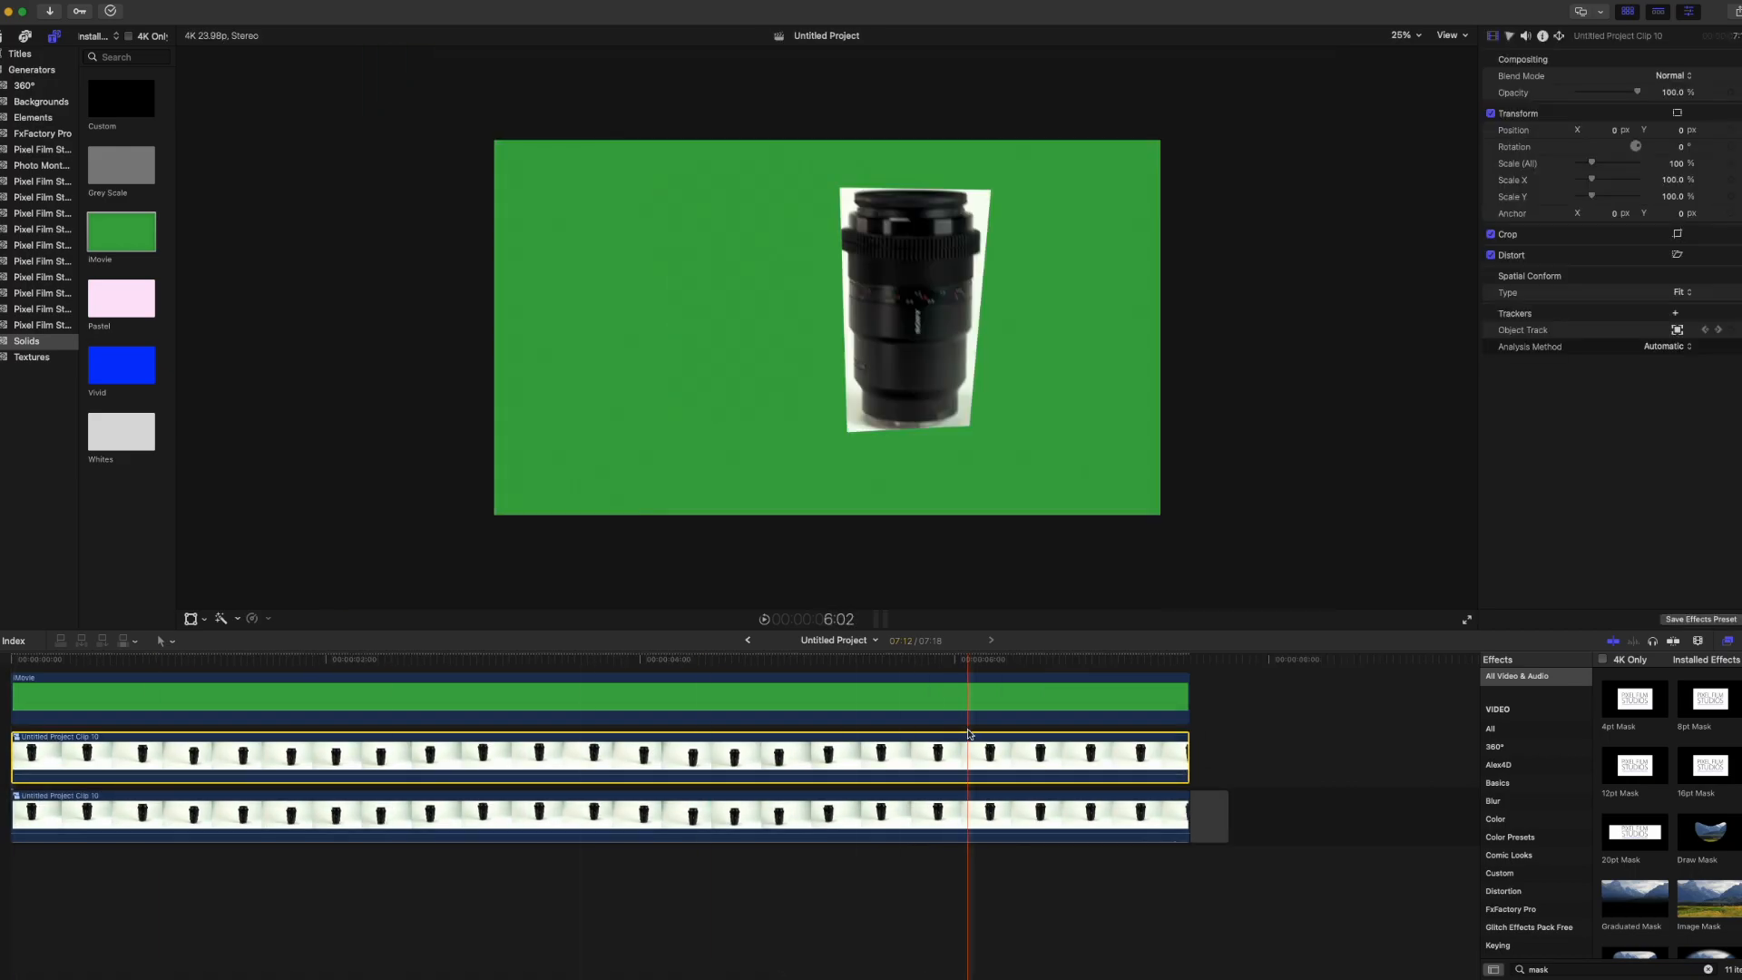
Step: Combine the green solid and lens copy into a New Compound Clip
{"action": "right_click", "coordinate": [601, 755]}
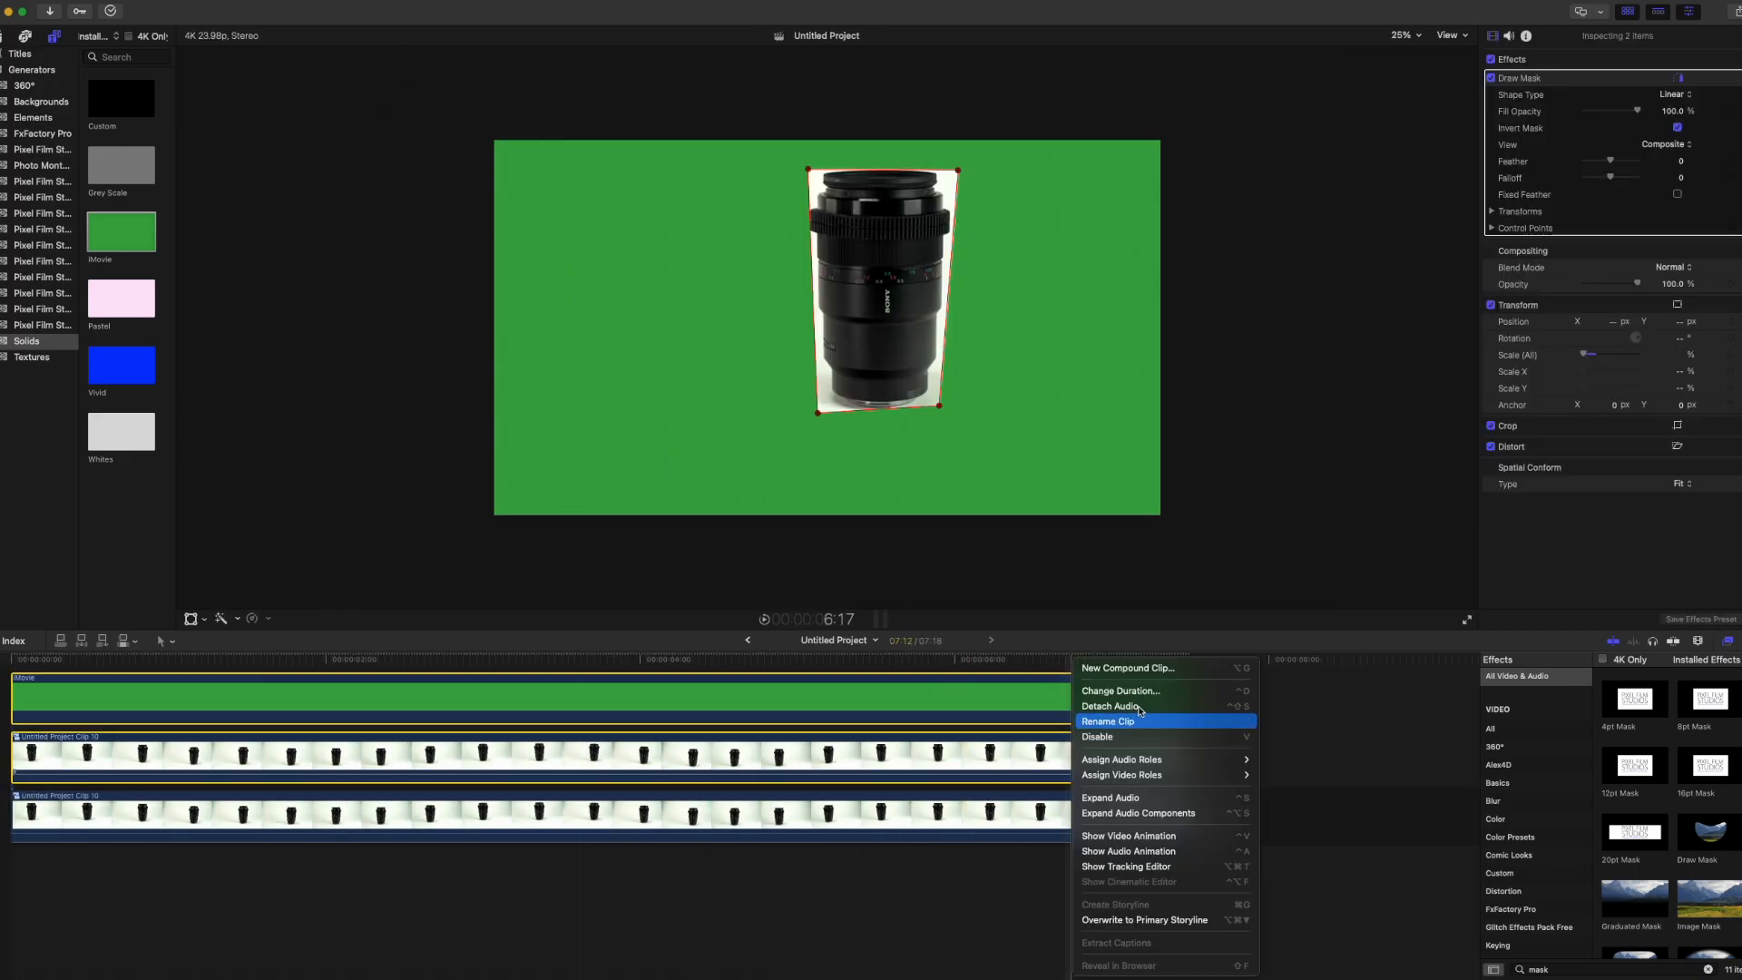
{"action": "left_click", "coordinate": [1127, 667]}
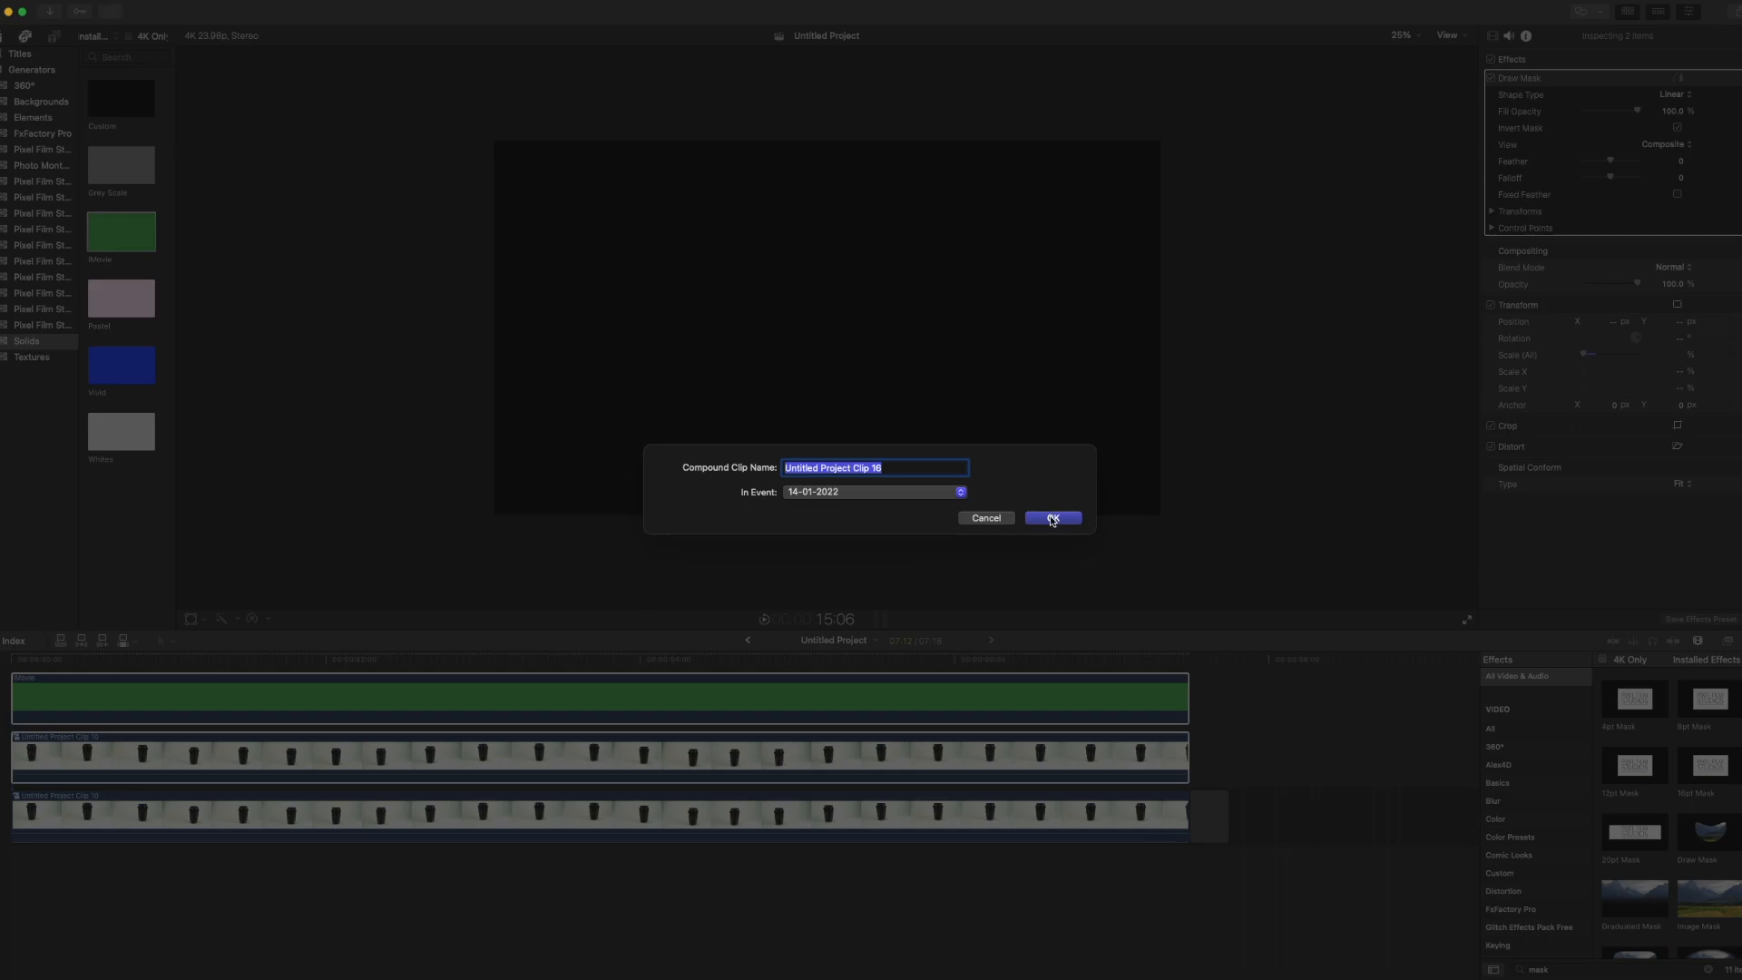
{"action": "left_click", "coordinate": [1051, 517]}
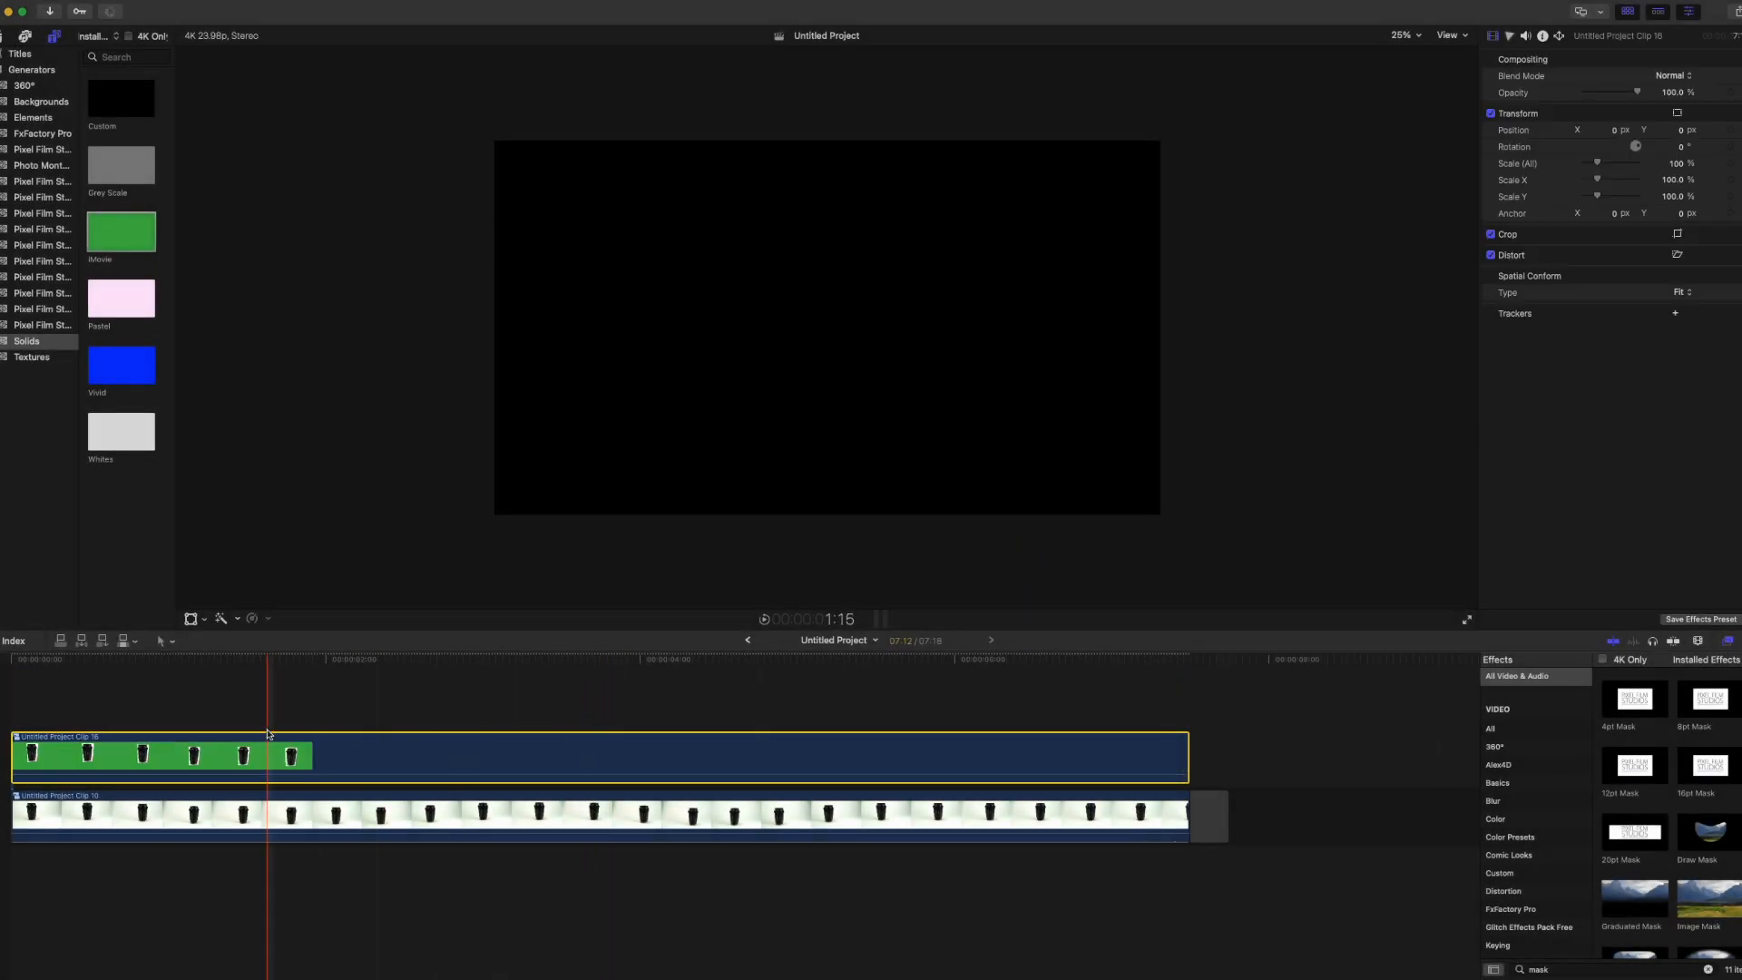
Step: Apply the Keyer effect to the compound clip so the green is keyed out
{"action": "left_click", "coordinate": [633, 728]}
{"action": "type", "text": "key"}
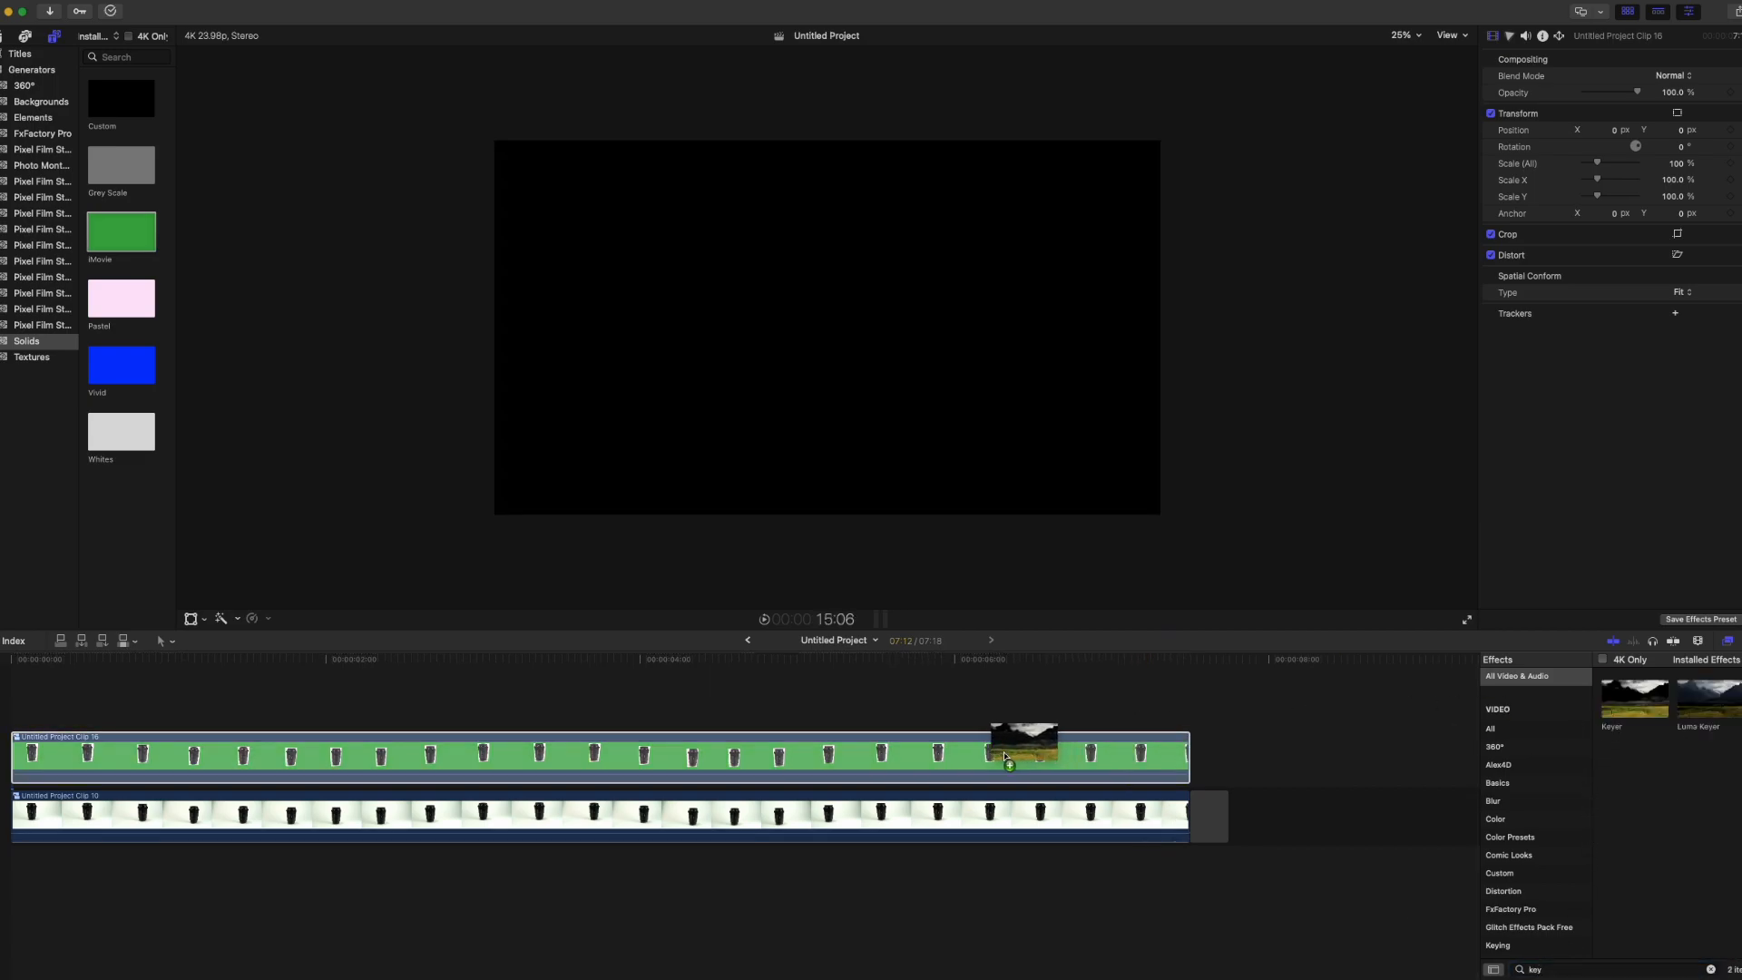
{"action": "left_click", "coordinate": [601, 757]}
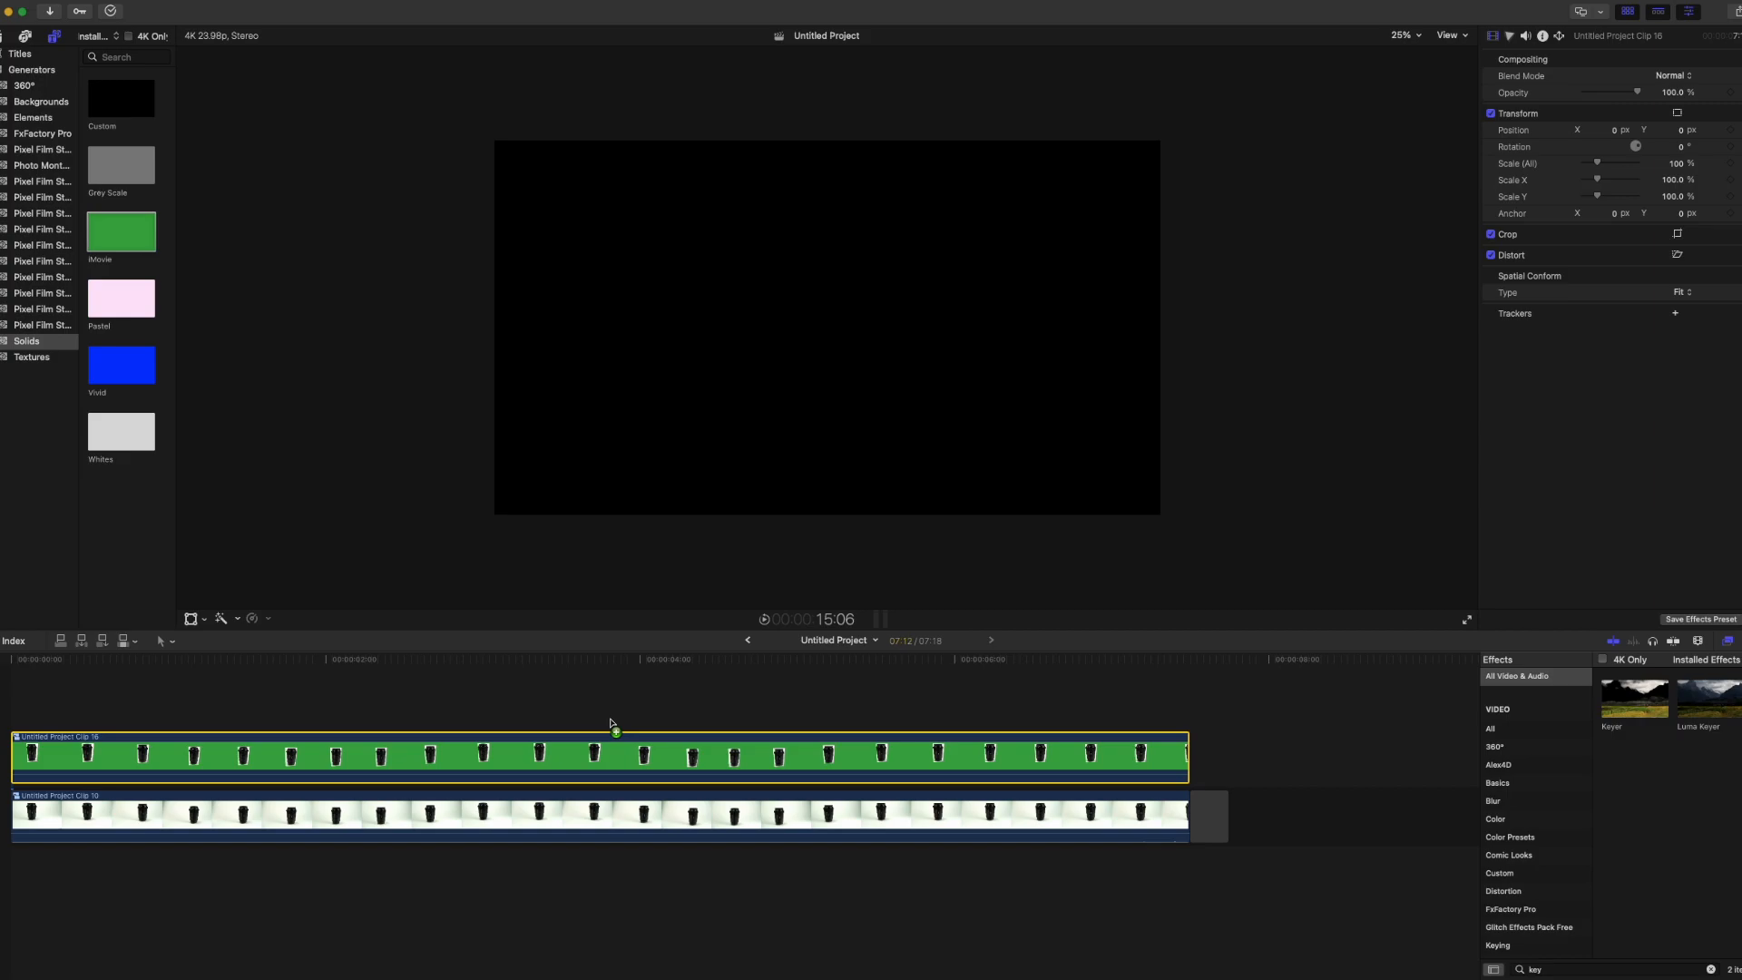
{"action": "left_click", "coordinate": [610, 659]}
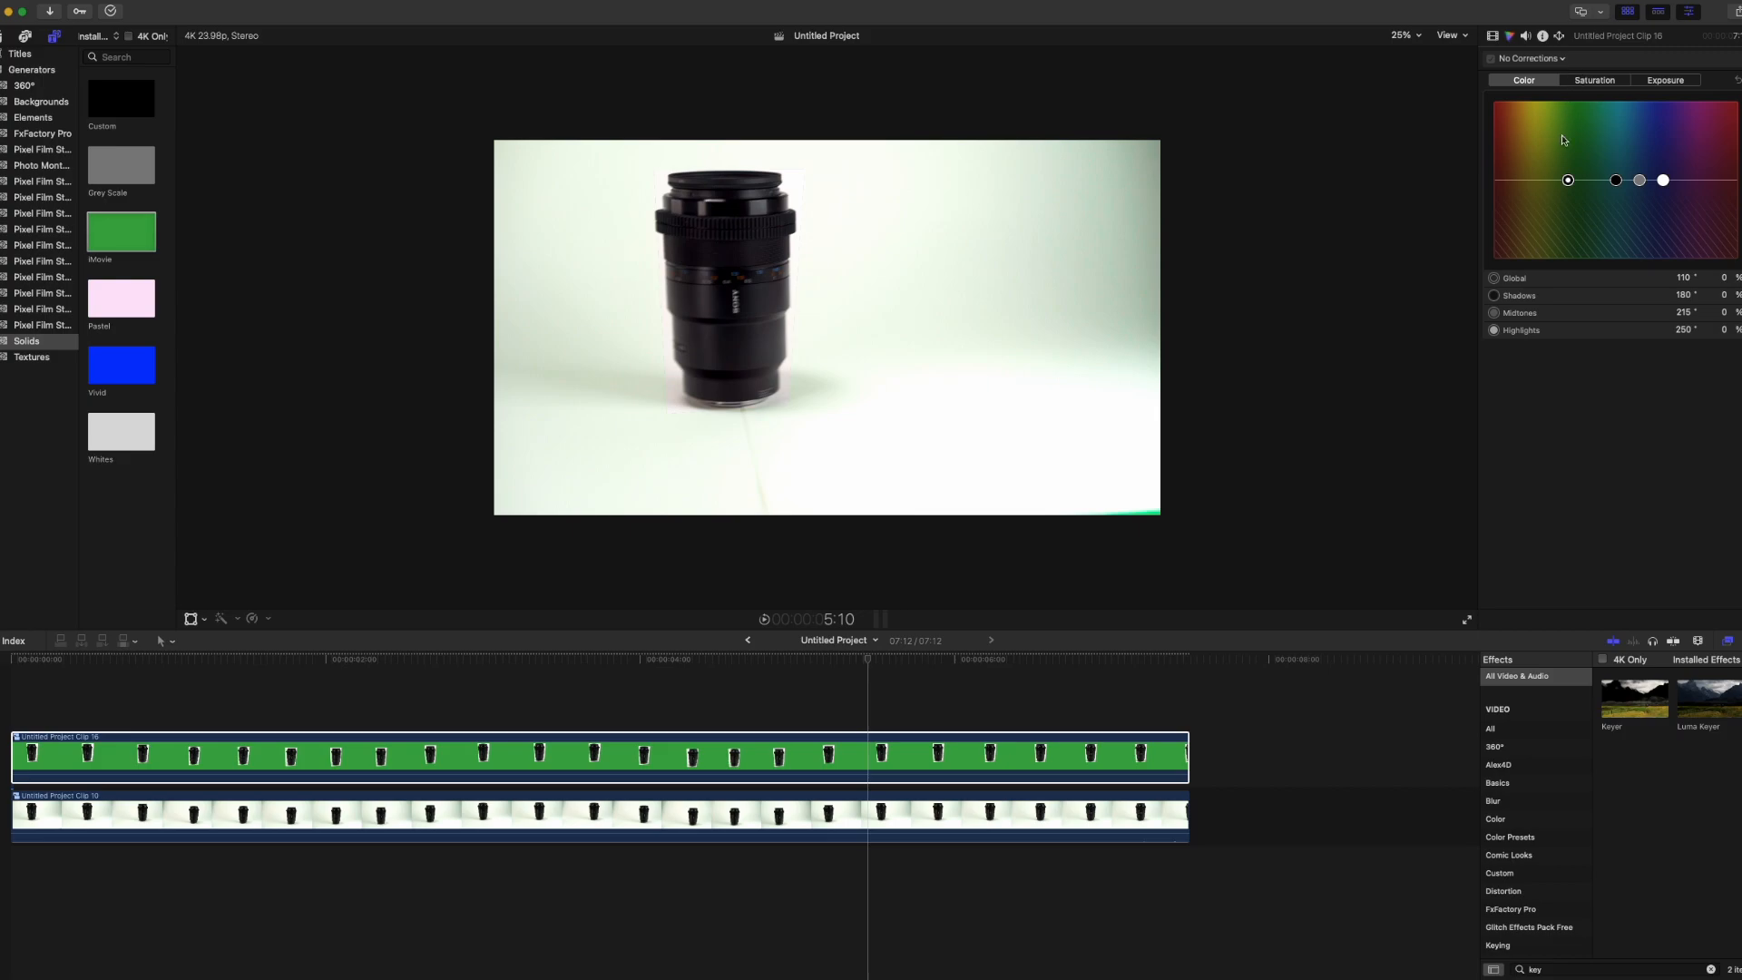
Step: Push the Color Board Global puck toward green and verify the tint across the clip
{"action": "left_click_drag", "start_coordinate": [1568, 179], "coordinate": [1562, 147]}
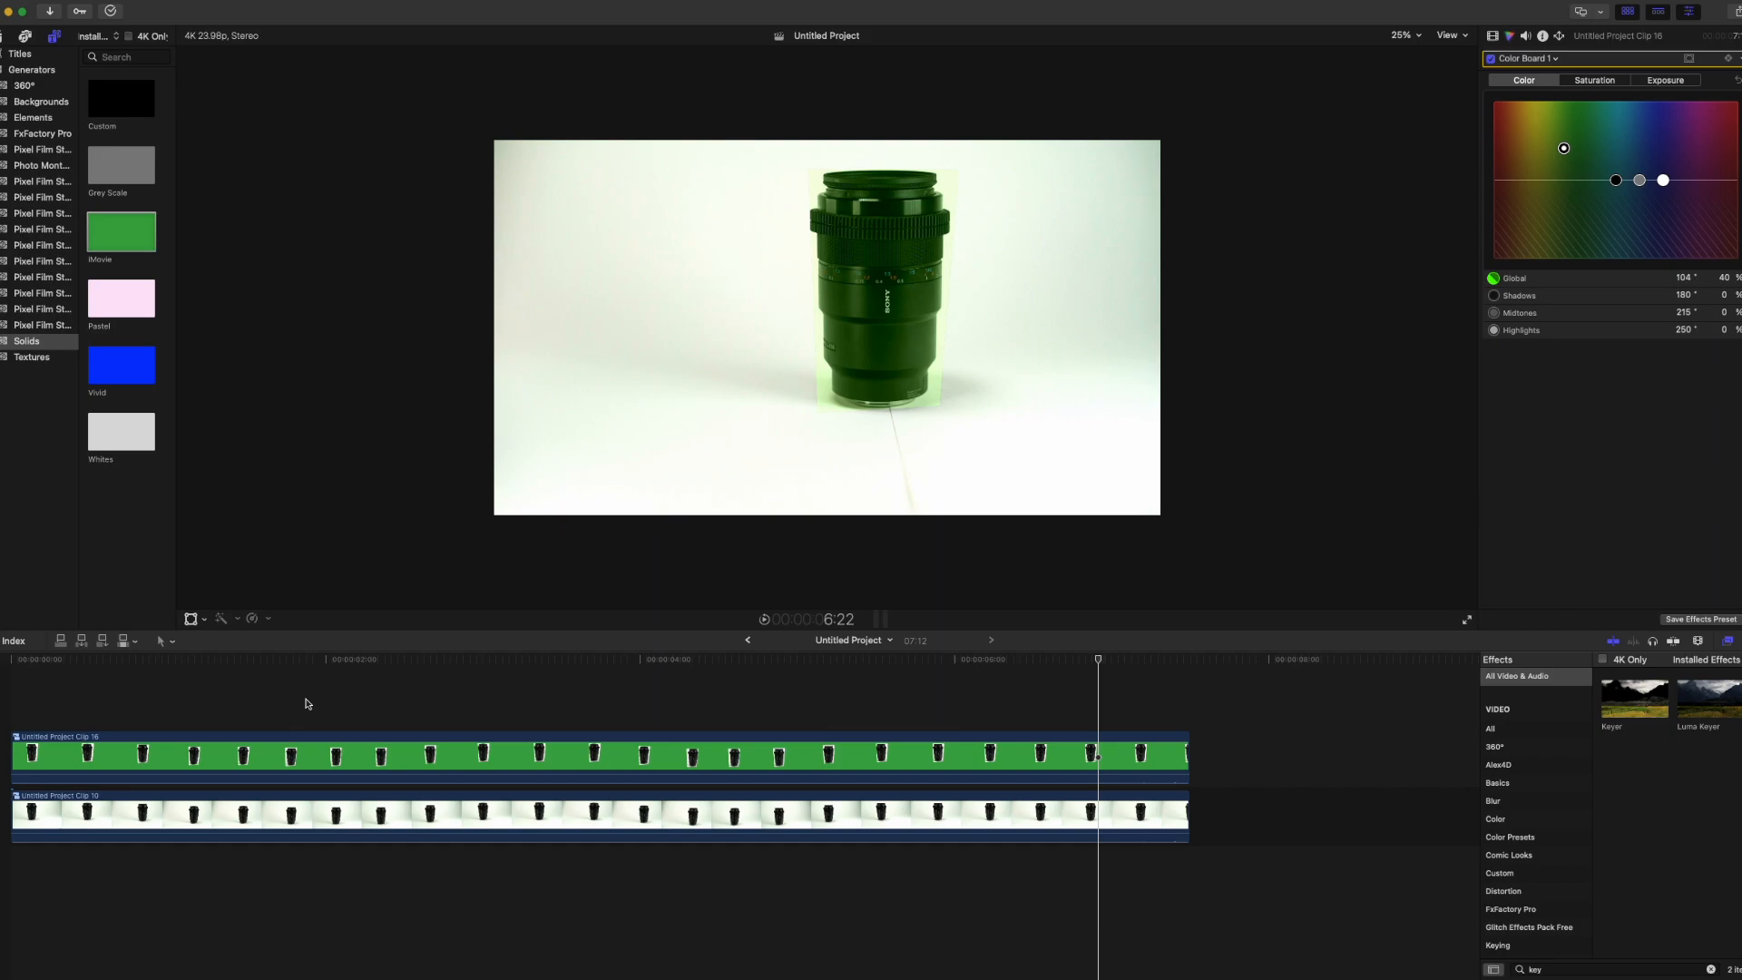
{"action": "left_click", "coordinate": [305, 656]}
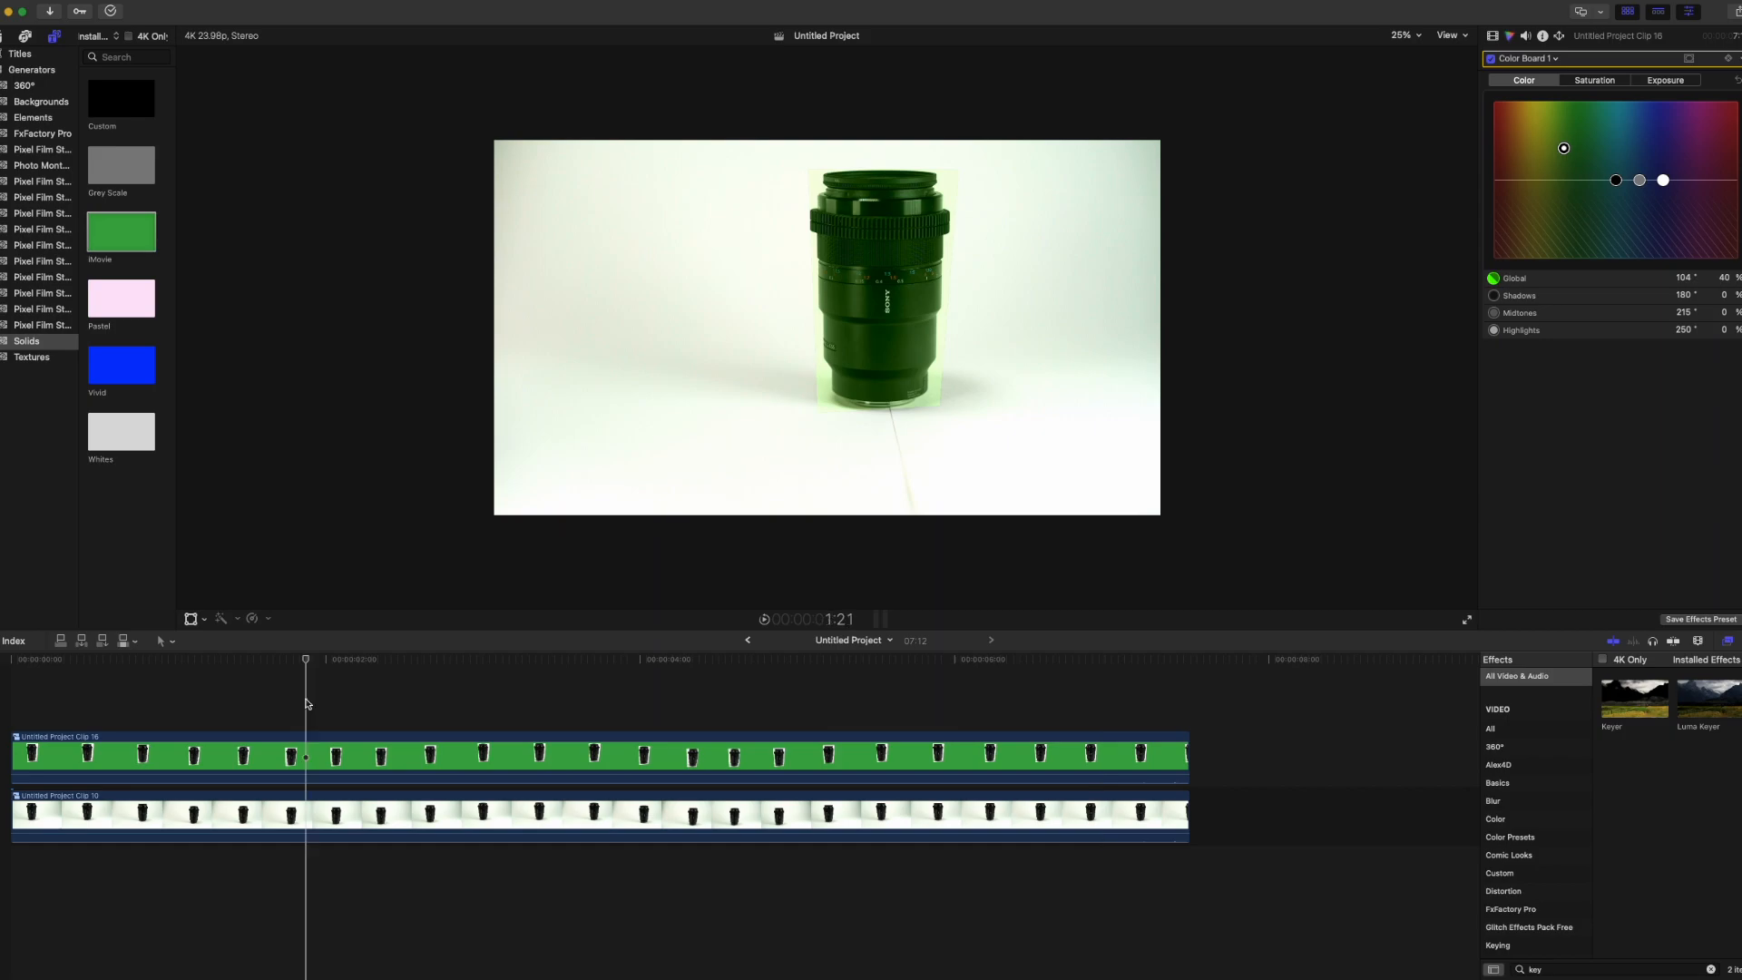
{"action": "left_click", "coordinate": [539, 657]}
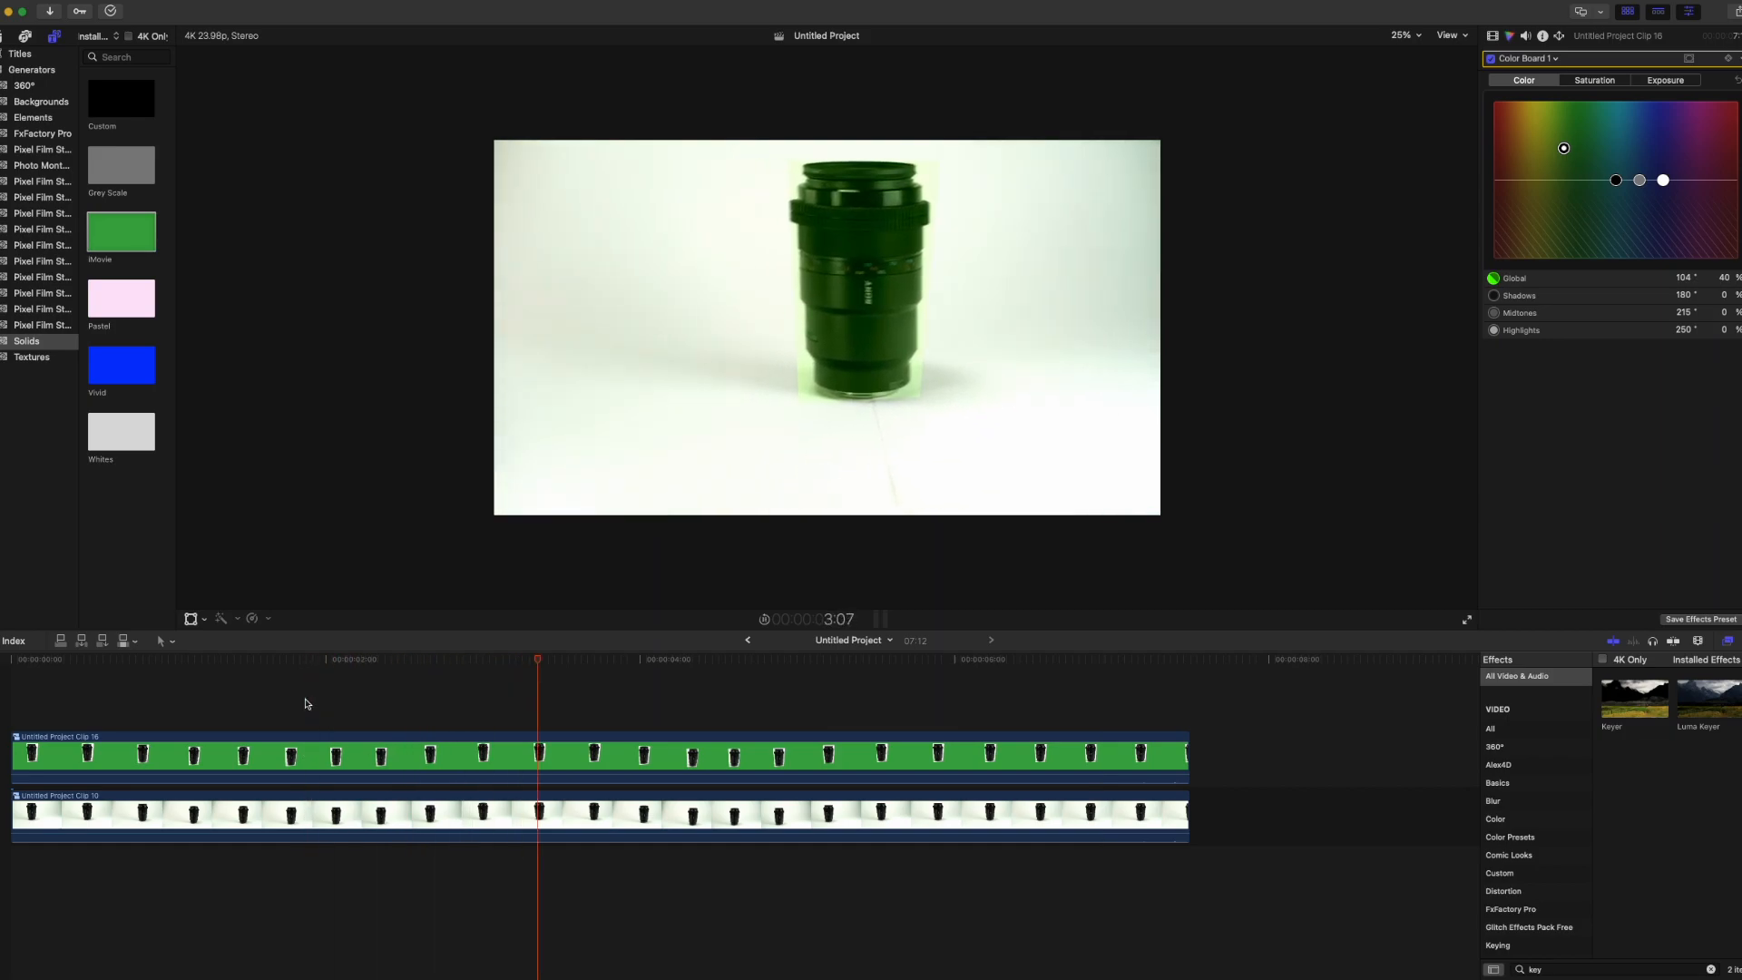